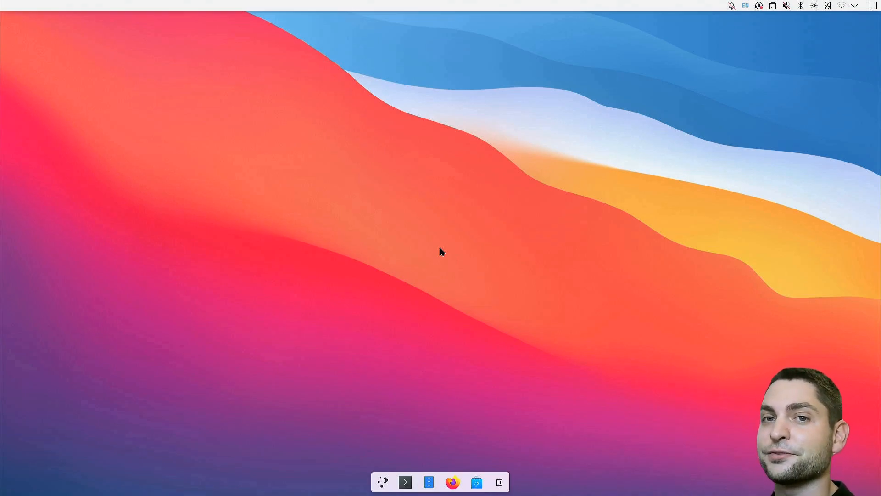
mouse_move(675, 235)
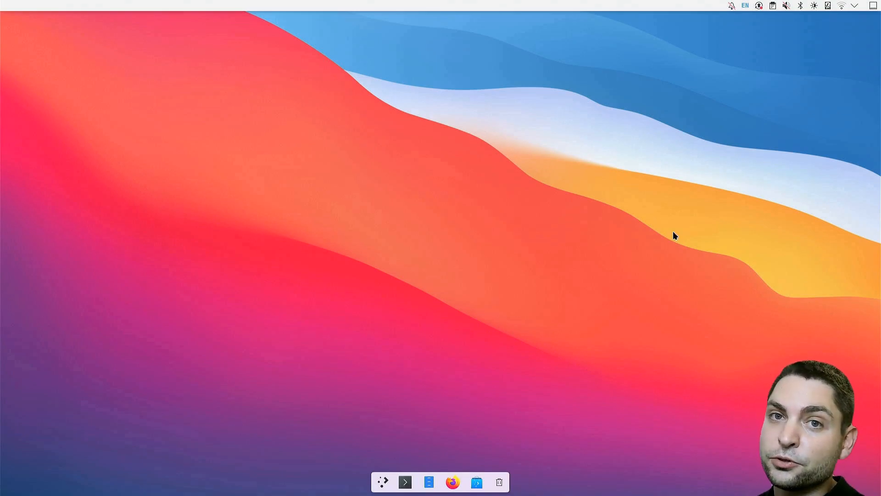
mouse_move(486, 337)
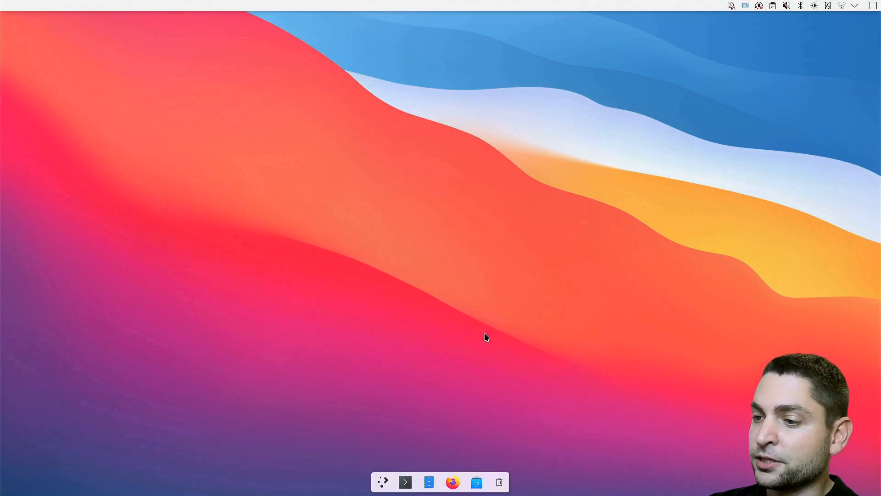
Run neofetch in a new terminal to show the pearOS ThiccSur x86_64 system summary
left_click(405, 482)
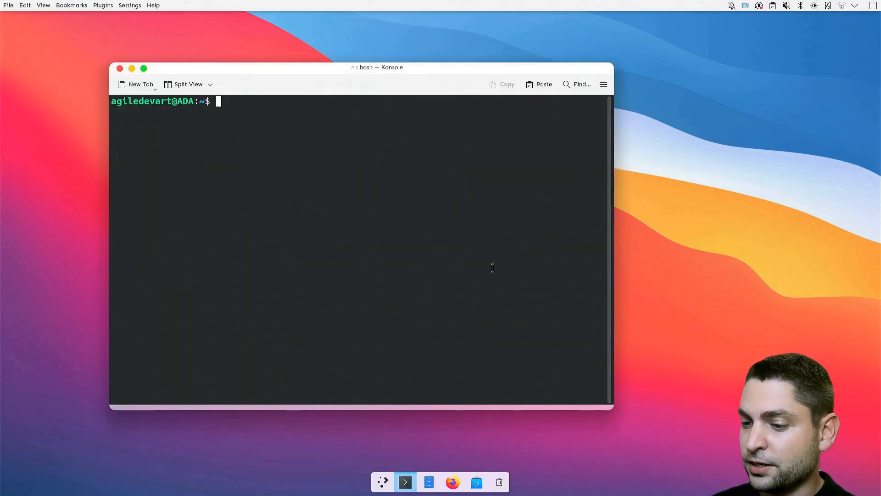
type("neofetch")
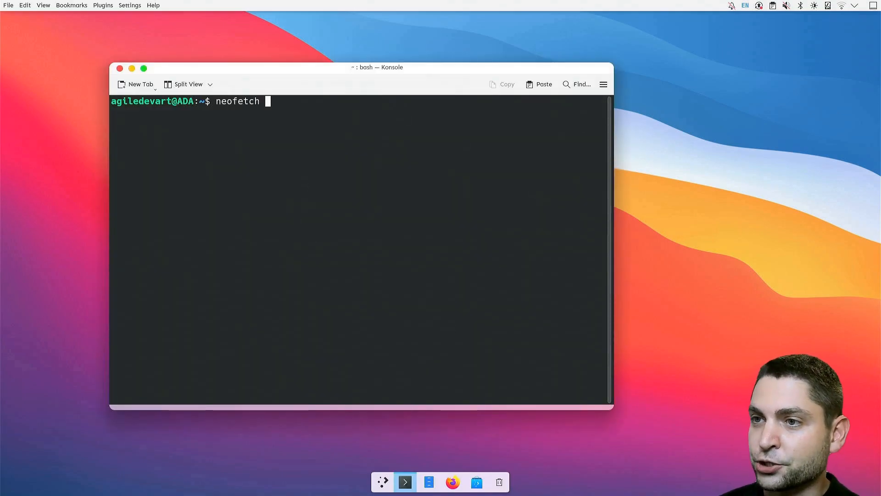
key("Return")
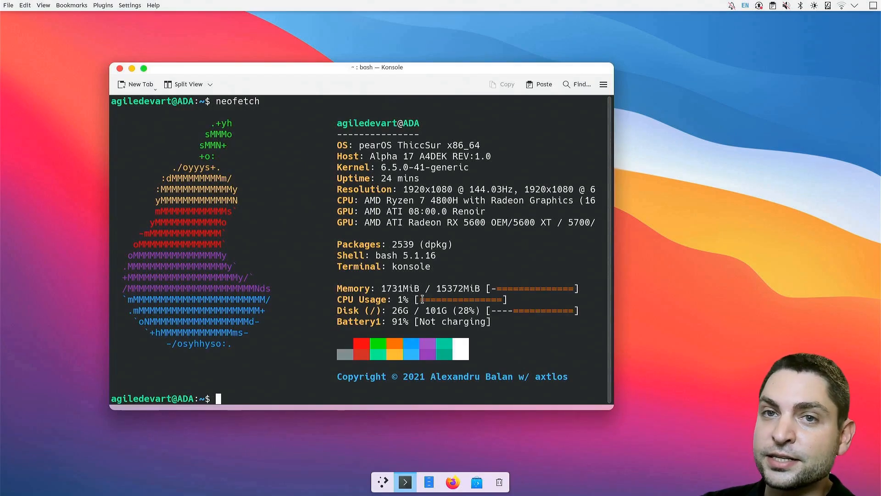
mouse_move(441, 144)
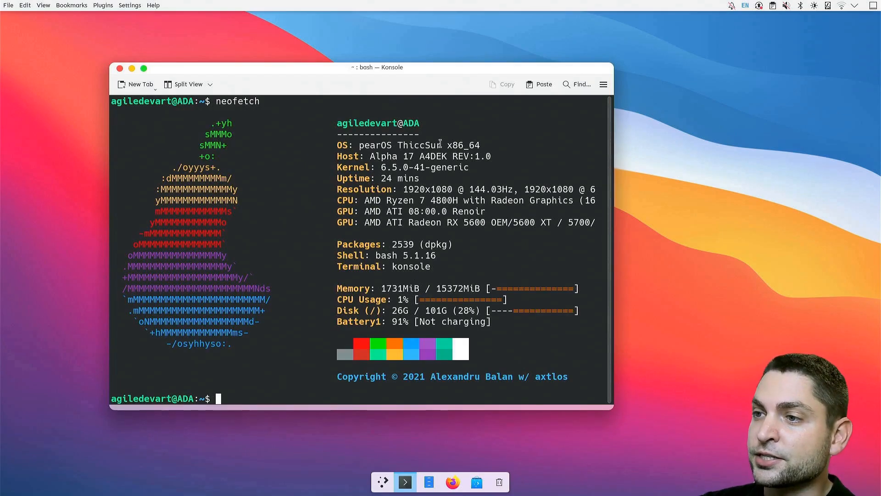
mouse_move(394, 167)
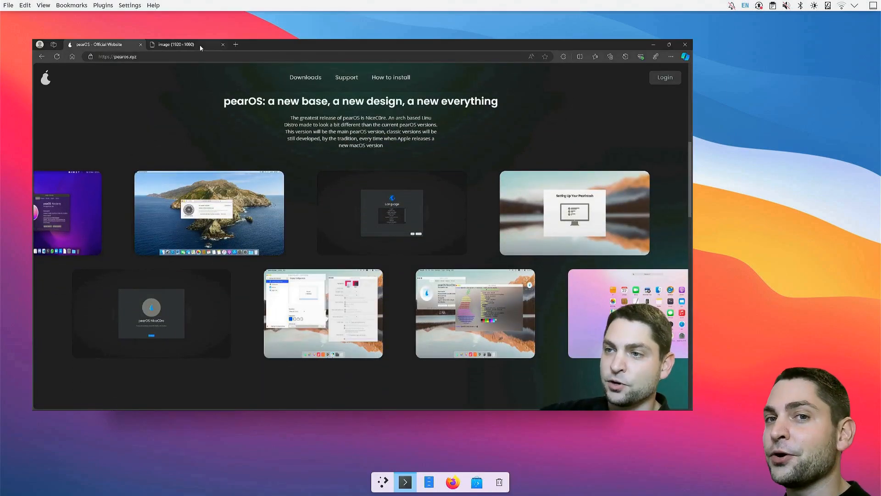
left_click(209, 212)
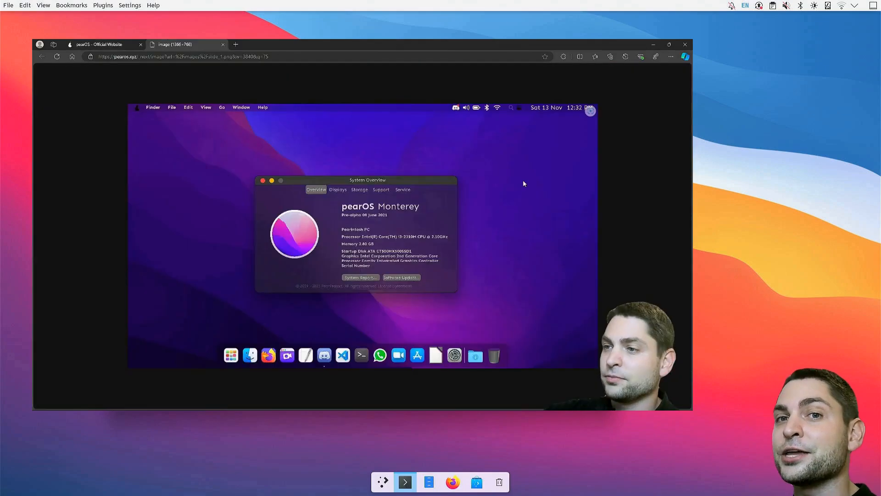
mouse_move(337, 113)
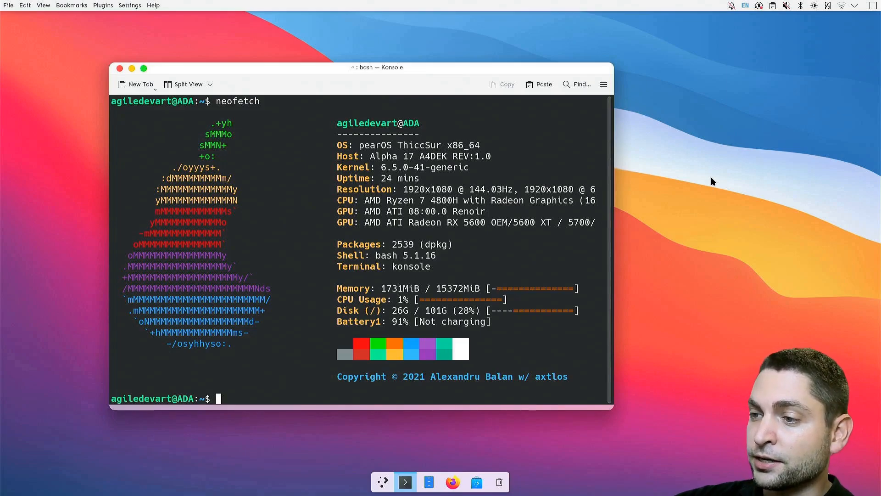
Start a fresh terminal window in front of the Darling homepage
left_click(451, 482)
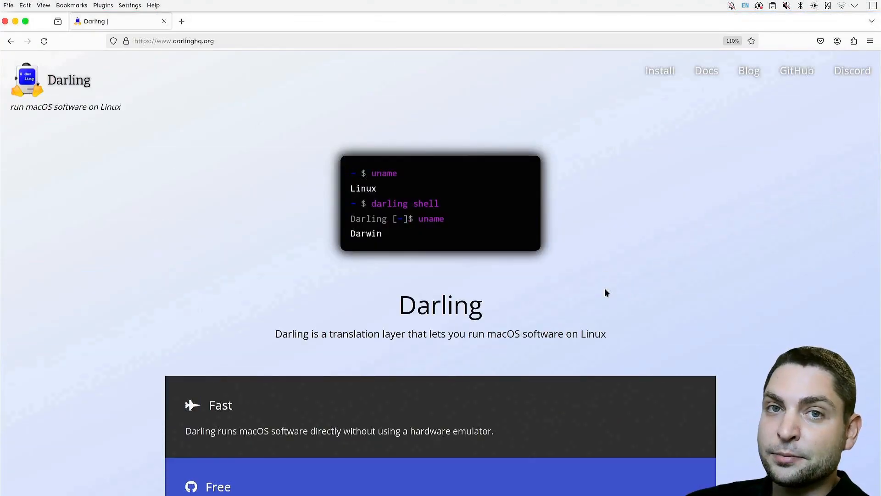
mouse_move(365, 346)
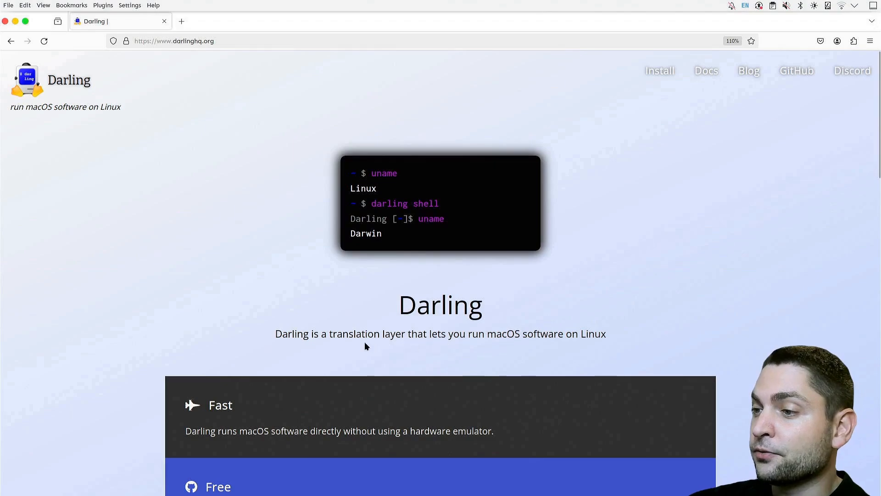
mouse_move(487, 344)
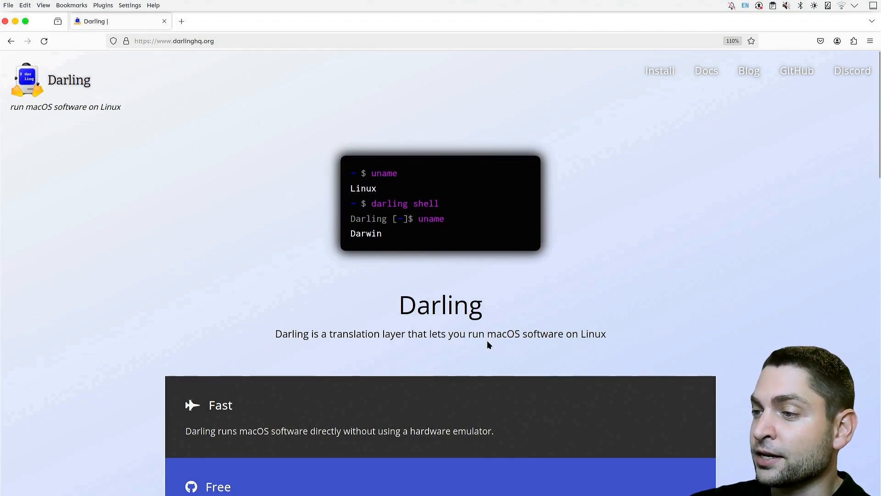
mouse_move(757, 291)
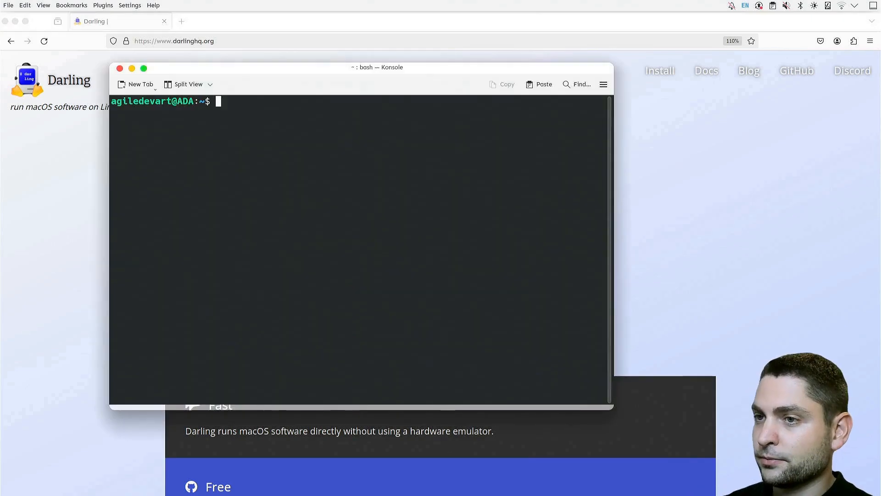
Start a Darling shell and run neofetch.sh to report macOS Big Sur 11.7.4 Darling x86_64
type("darling sh")
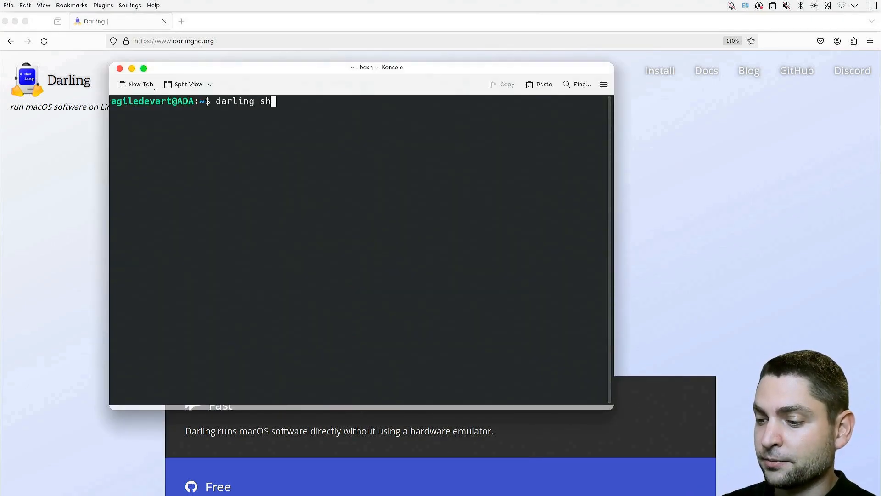
key("Return")
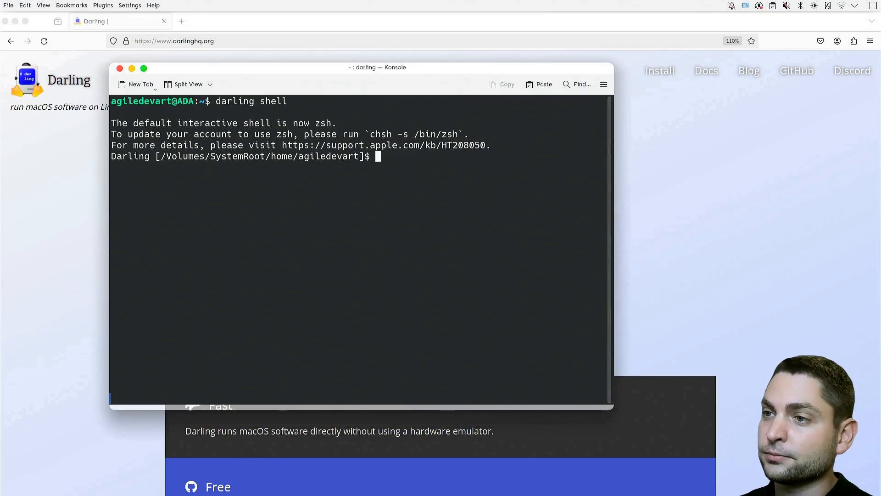
type("bash neofetch.sh")
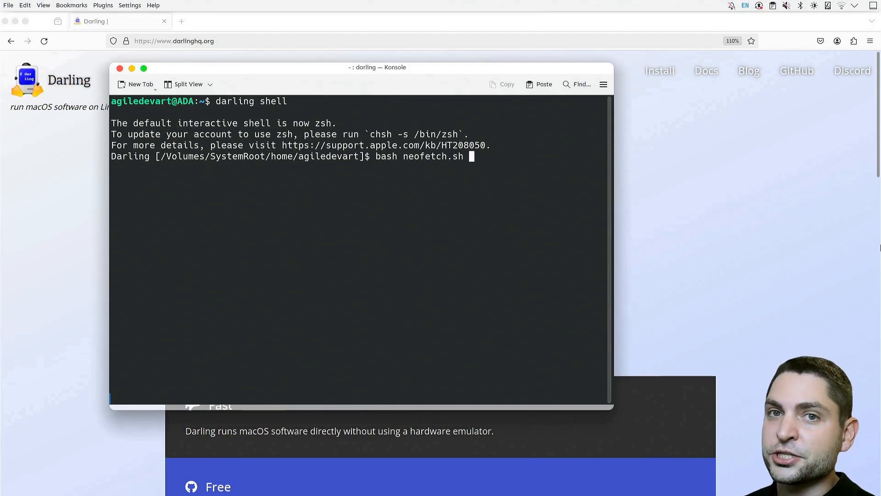
key("Return")
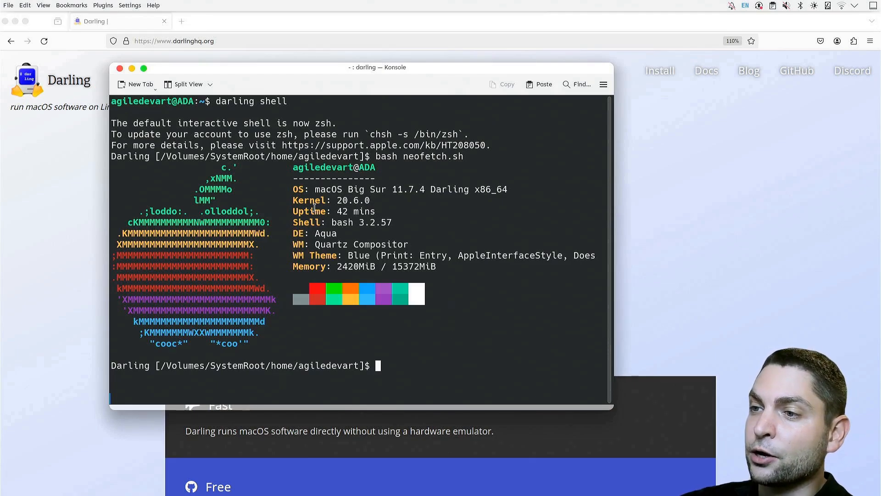
mouse_move(391, 200)
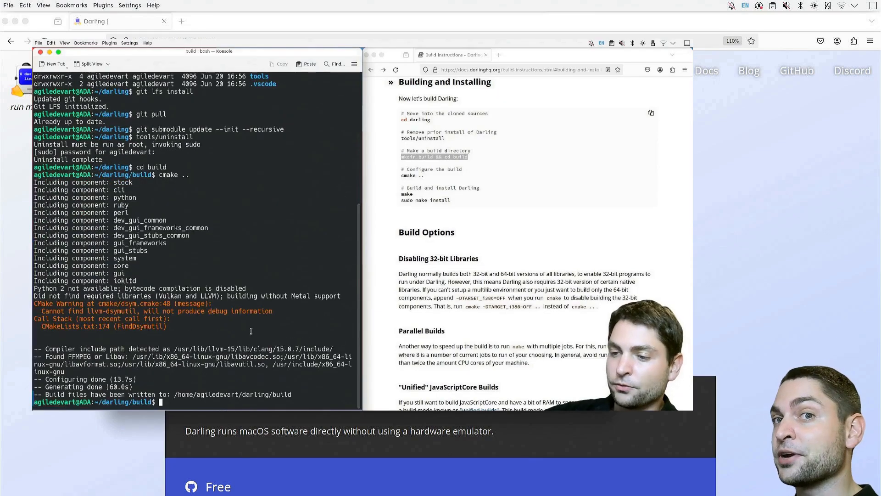
type("make -j8")
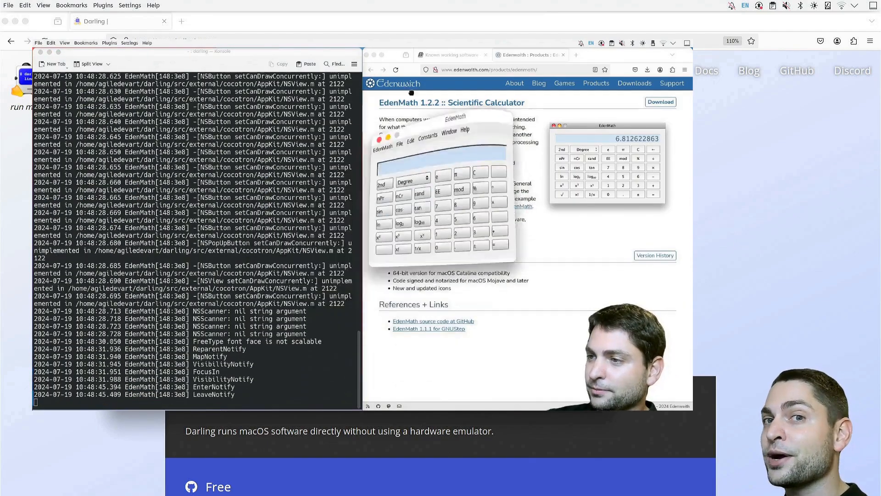
left_click(302, 186)
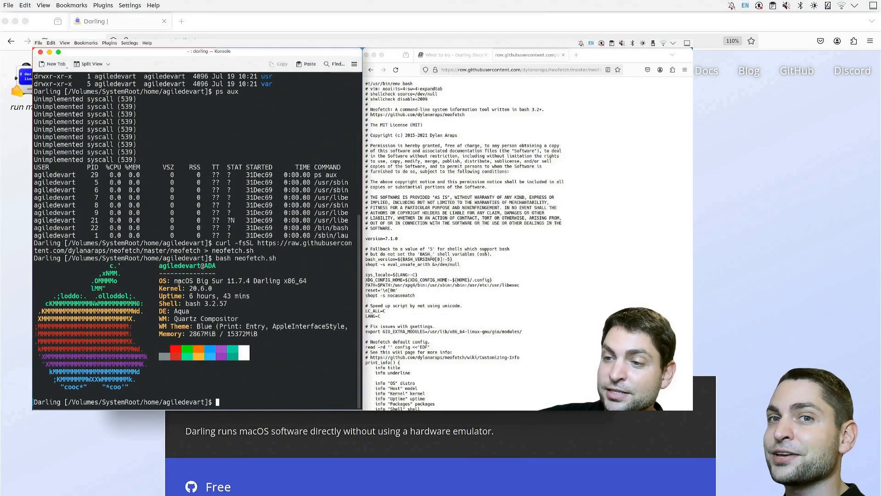
left_click(450, 54)
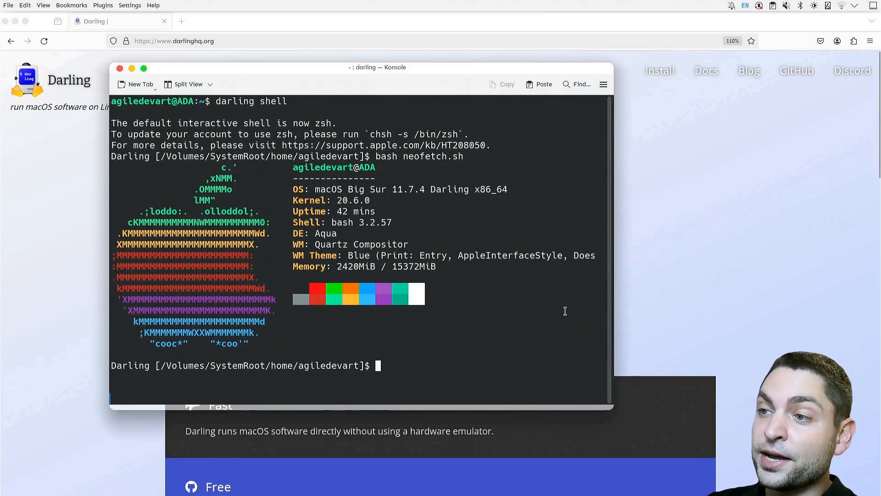
mouse_move(432, 303)
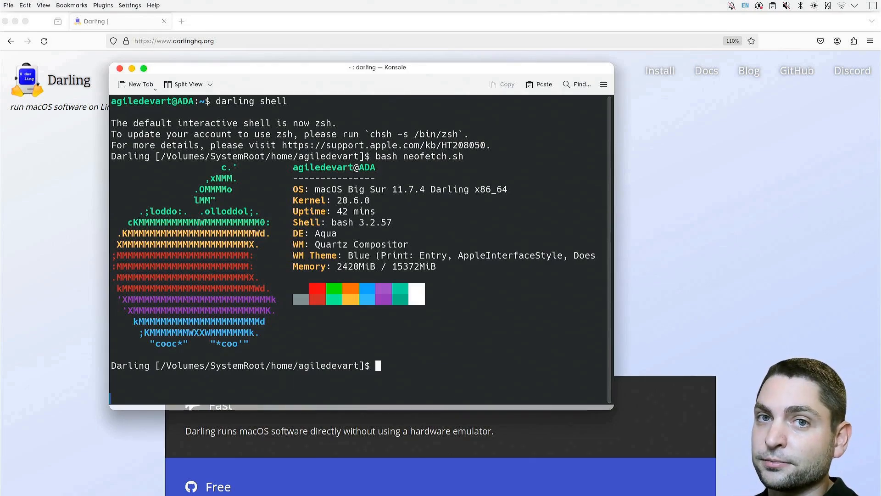
mouse_move(644, 290)
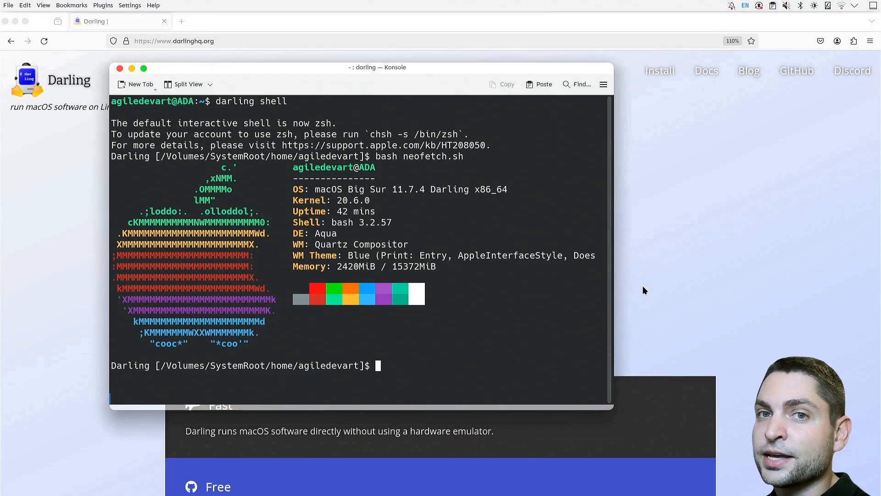
mouse_move(710, 231)
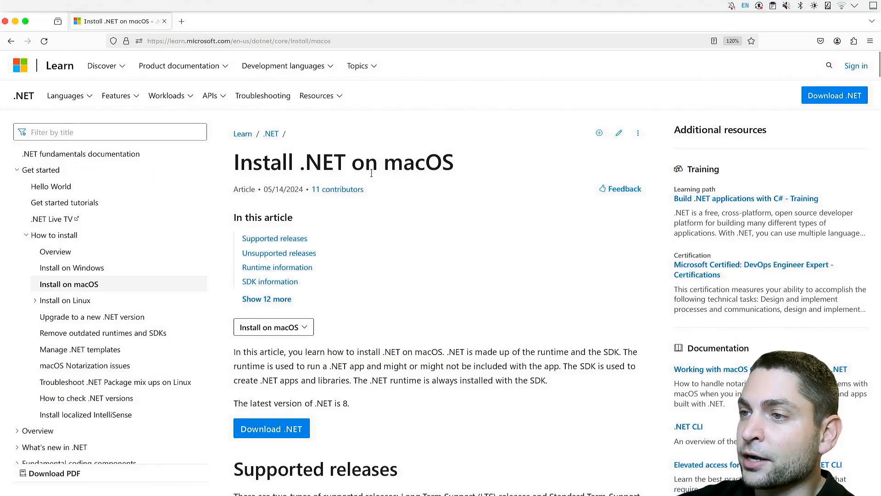
Leave the Install .NET on macOS article for the Download .NET page
scroll("down", 3)
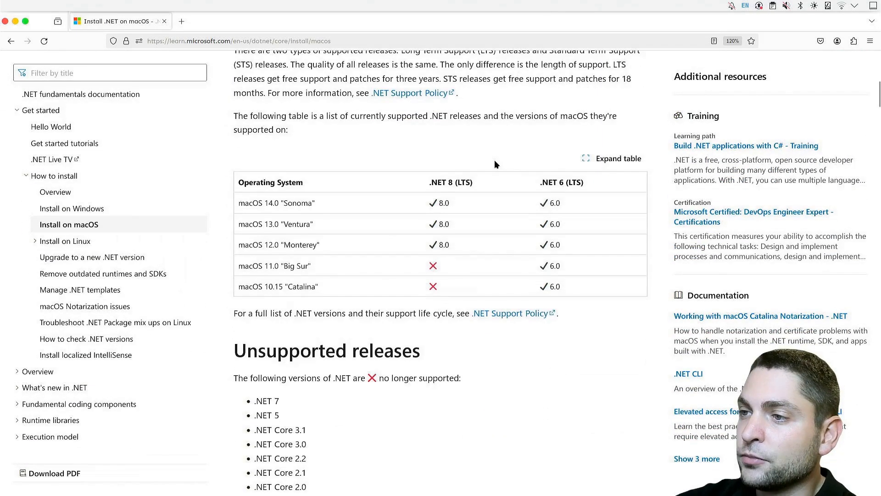
mouse_move(401, 130)
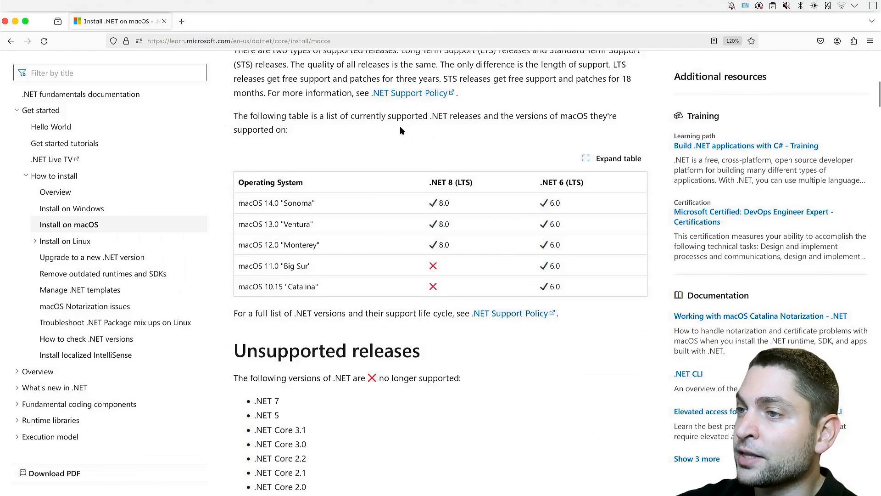
mouse_move(515, 129)
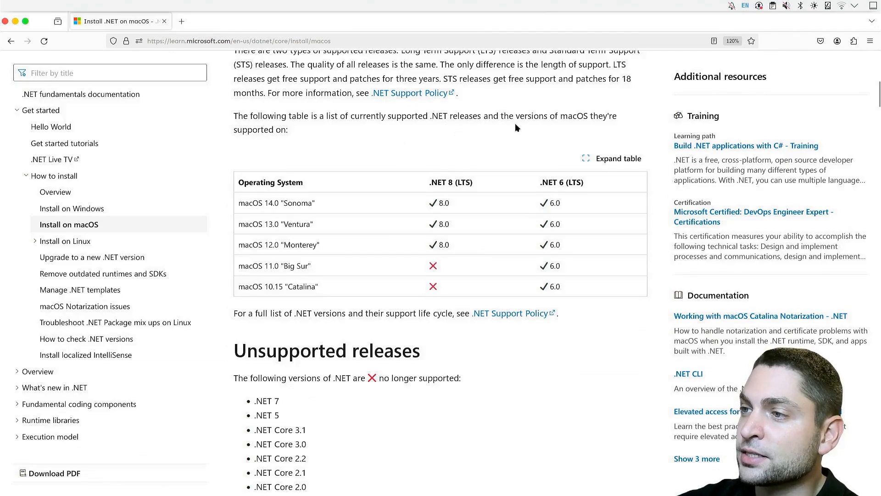
mouse_move(555, 138)
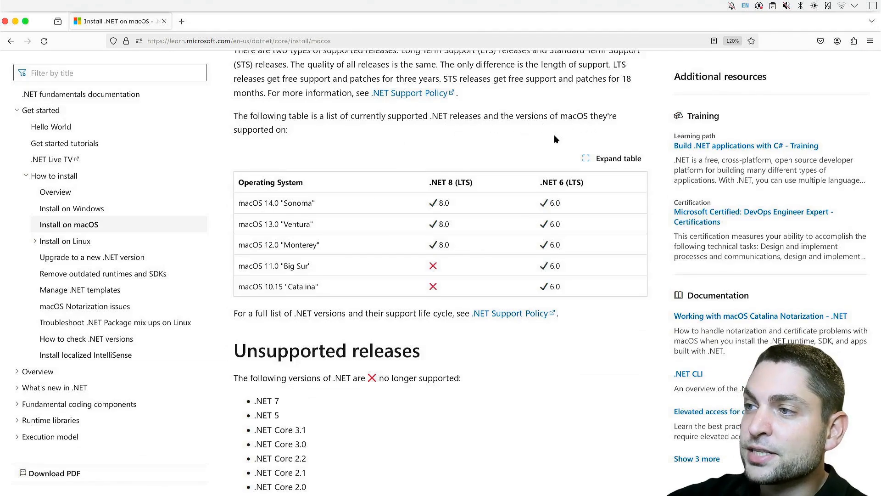
mouse_move(422, 157)
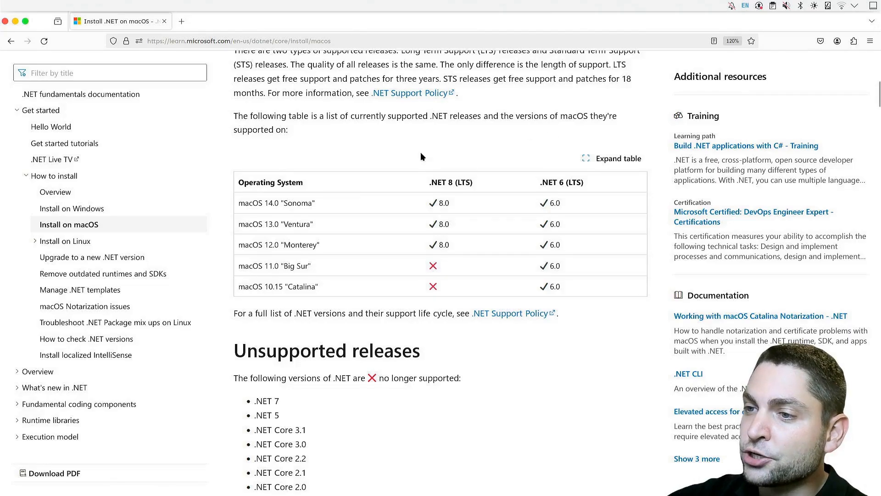
mouse_move(377, 262)
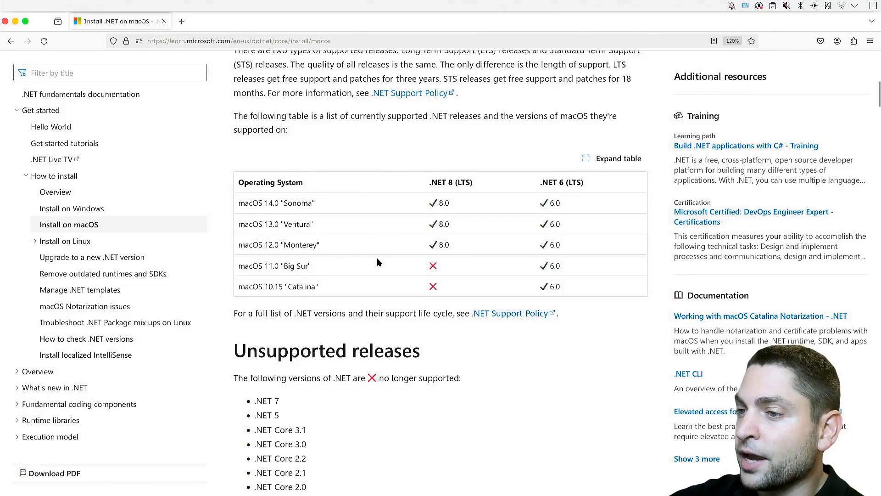
mouse_move(568, 274)
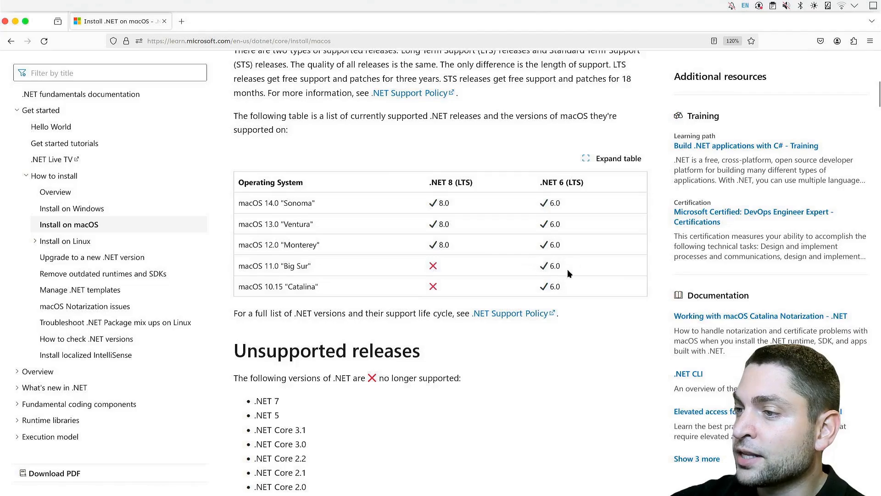
mouse_move(580, 267)
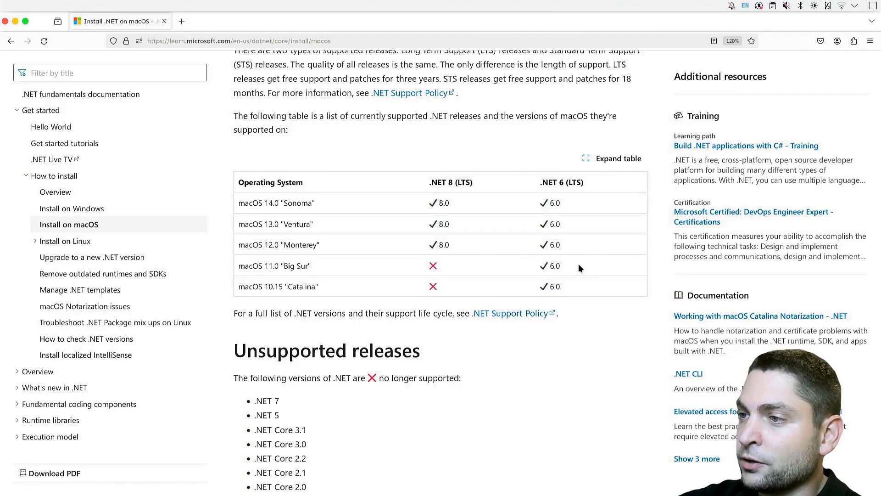
scroll("up", 3)
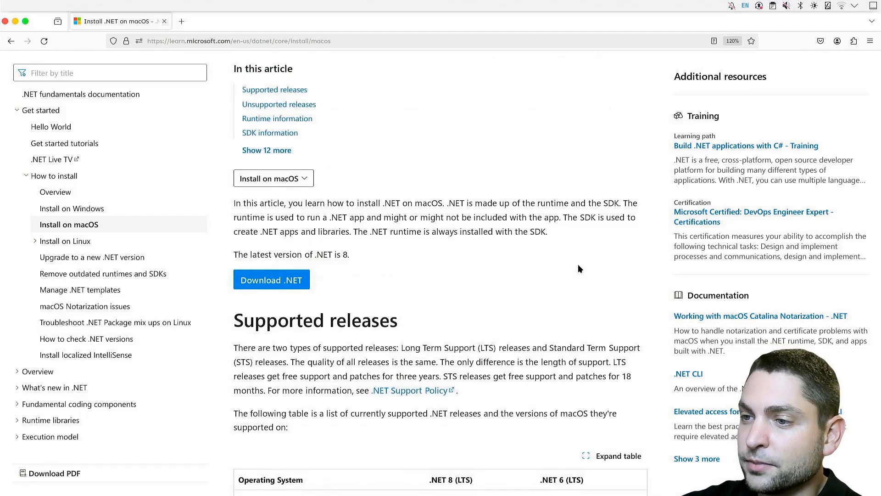
left_click(271, 279)
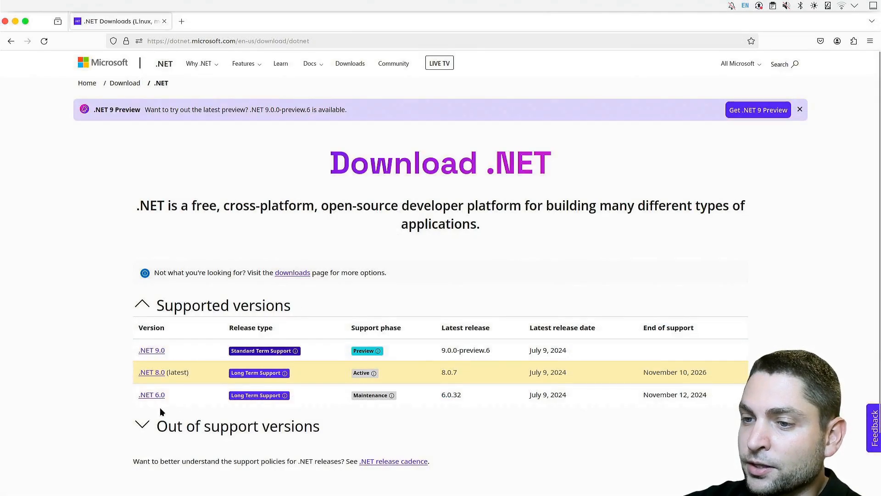
Download the .NET 6.0 SDK 6.0.424 macOS x64 installer and locate the .pkg in Downloads
left_click(151, 394)
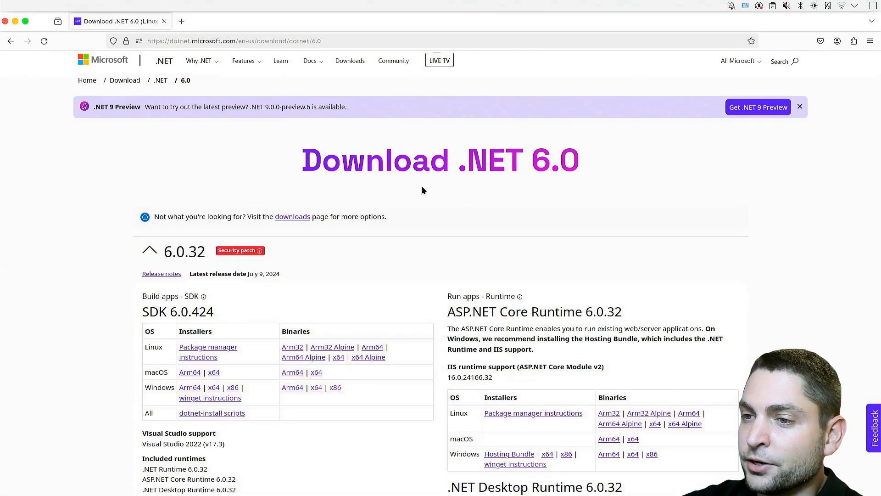
scroll("down", 3)
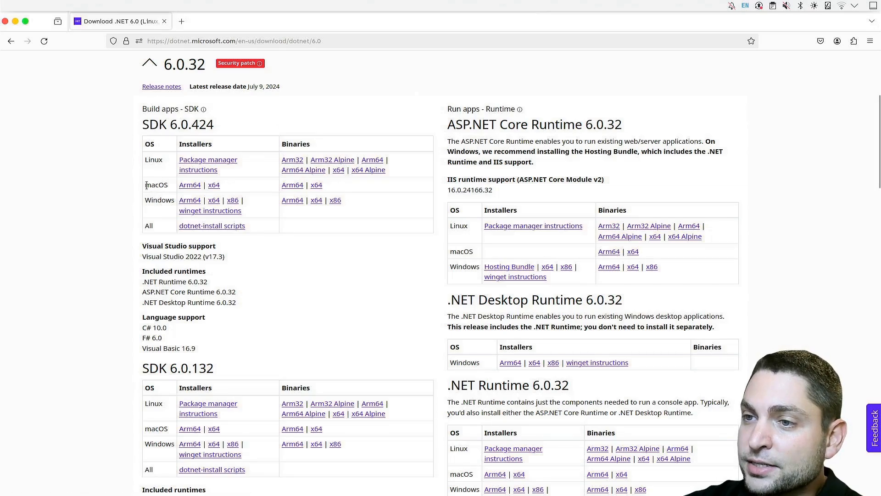
left_click(214, 185)
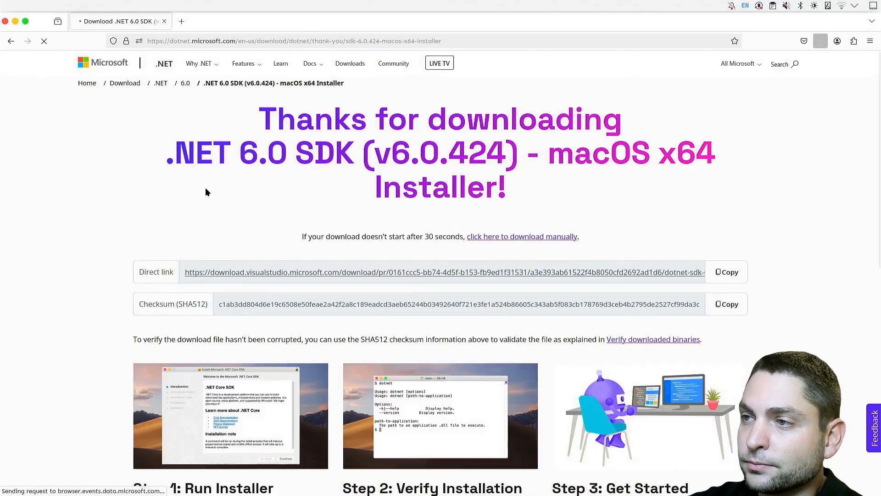
left_click(819, 41)
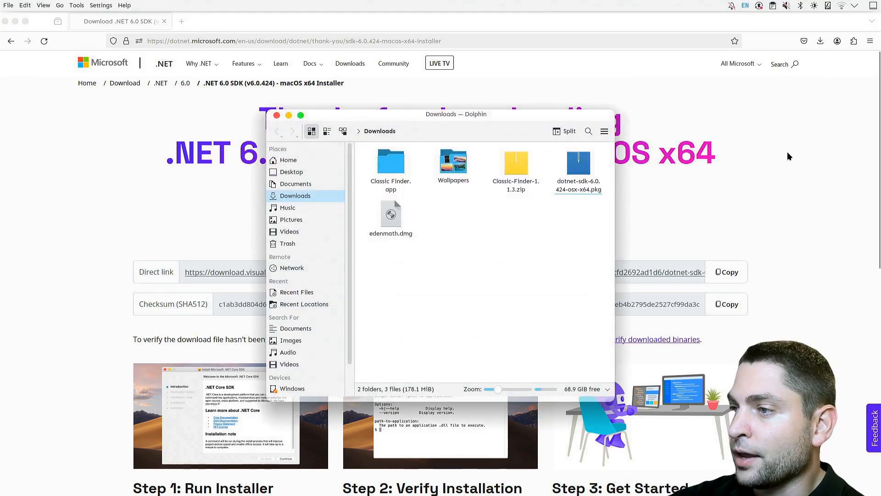
left_click(578, 168)
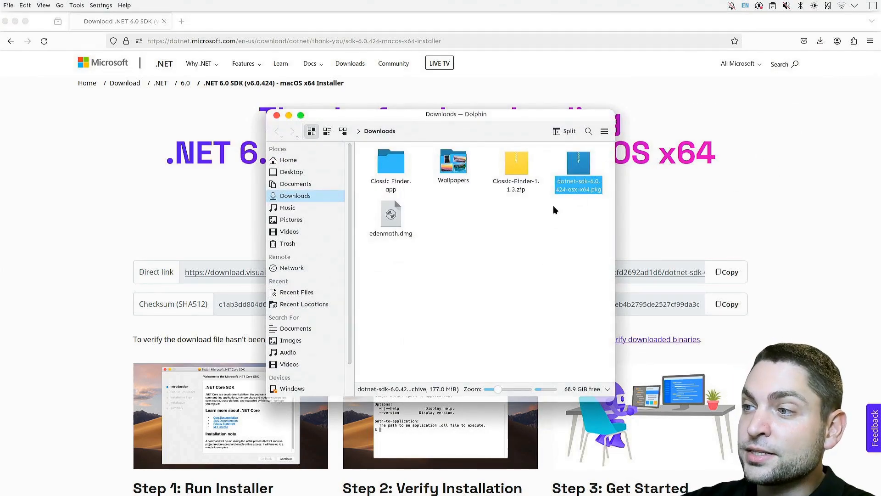
mouse_move(566, 214)
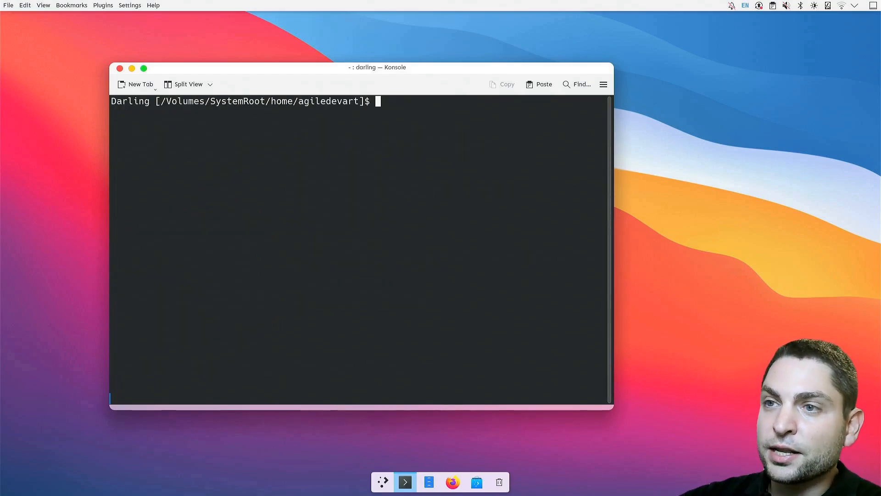
mouse_move(308, 253)
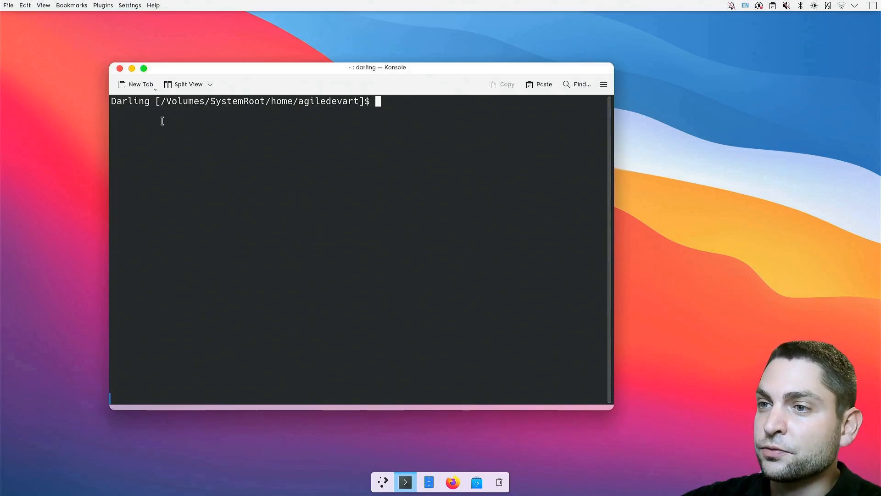
mouse_move(196, 116)
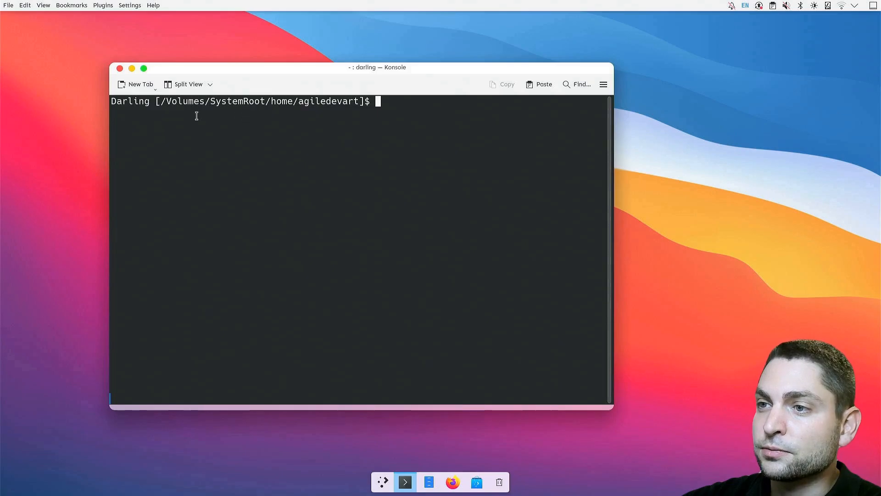
Install dotnet-sdk-6.0.424-osx-x64.pkg to target / from Downloads inside the Darling shell
type("cd Downloads/")
type("ls -al")
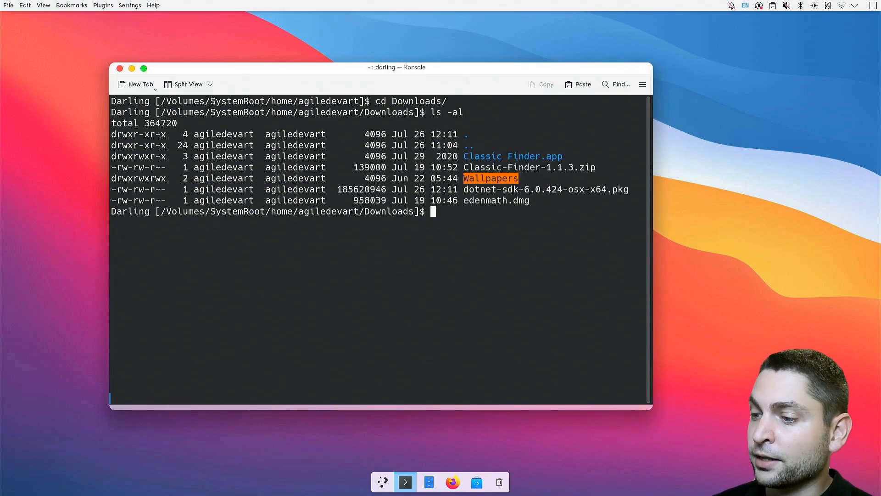
type("installer")
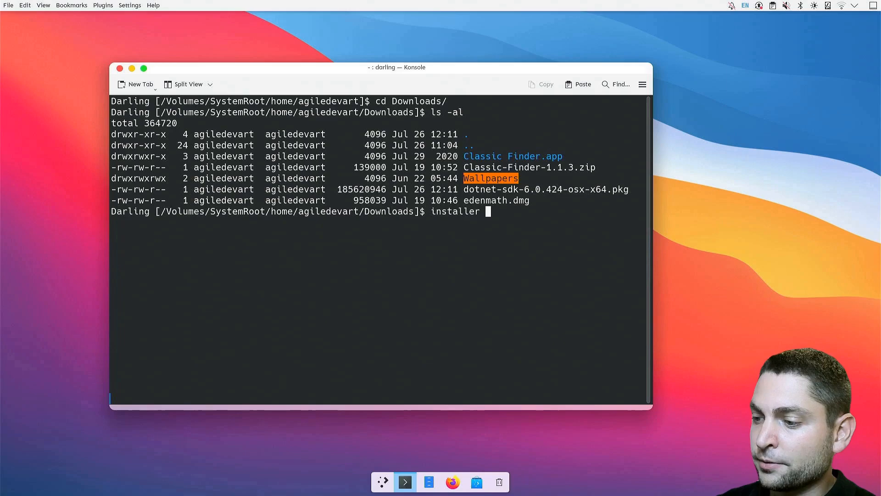
type("-pkg dotnet-sdk-6.0.424-osx-x64.pkg -")
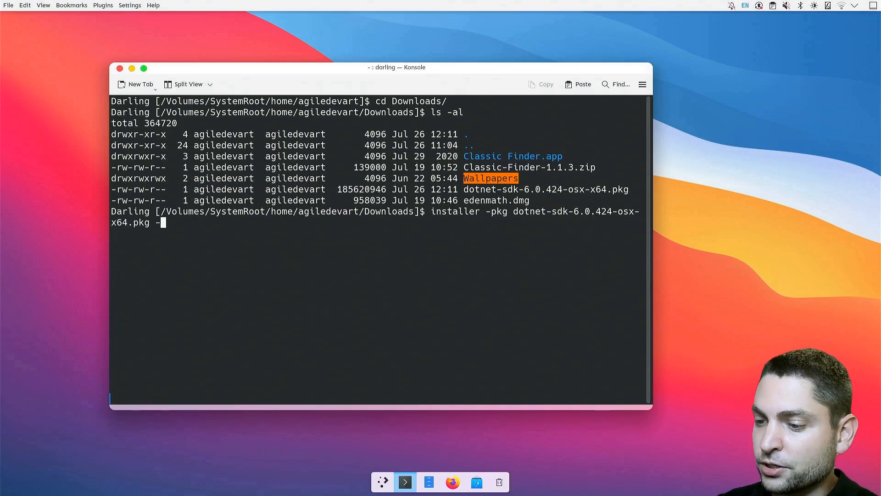
type("target")
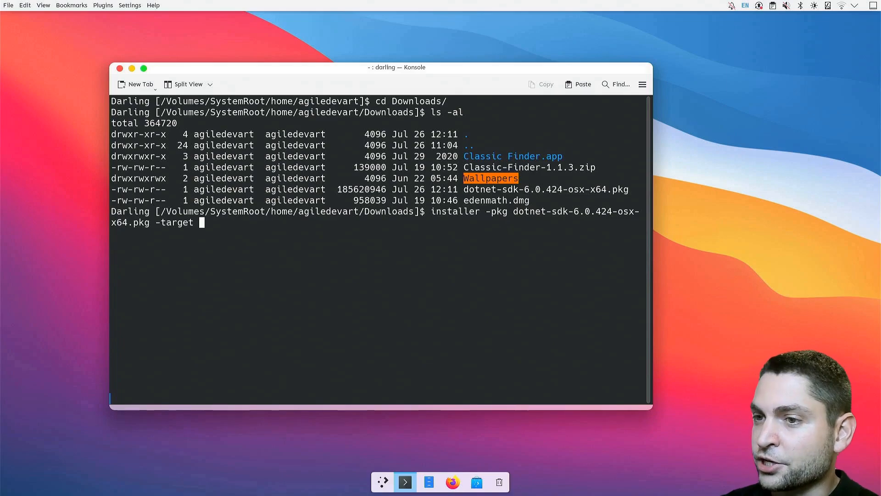
type("/")
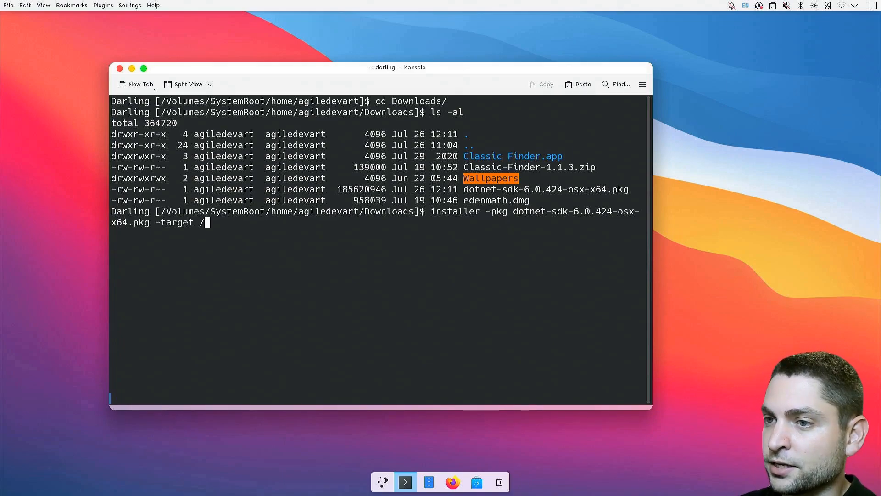
key("Return")
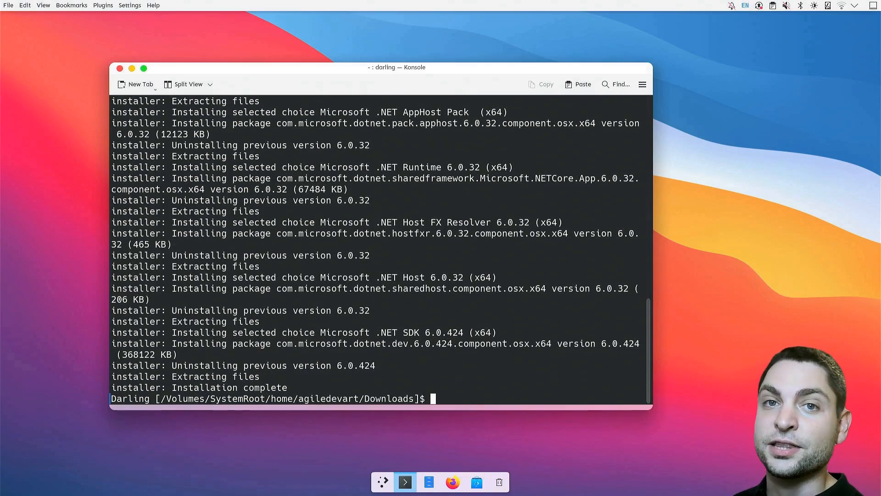
Check /usr/local/share/dotnet/dotnet --version reports 6.0.424 in a cleared terminal
type("c")
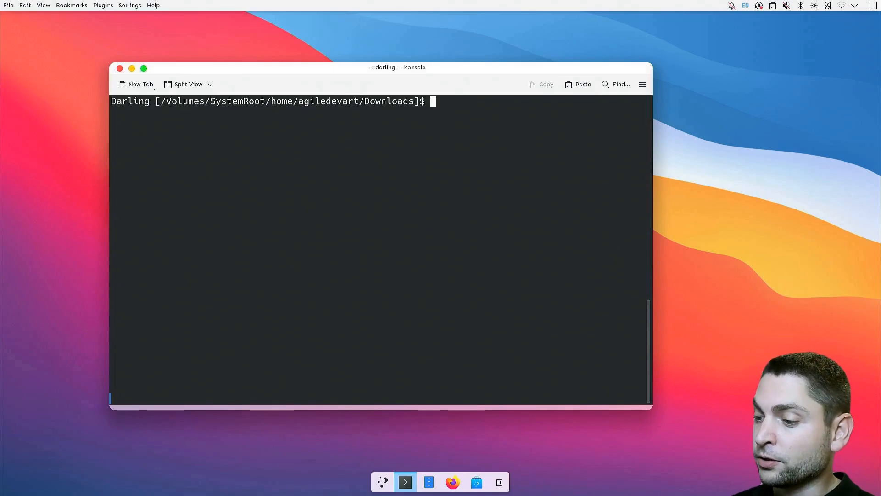
type("/usr")
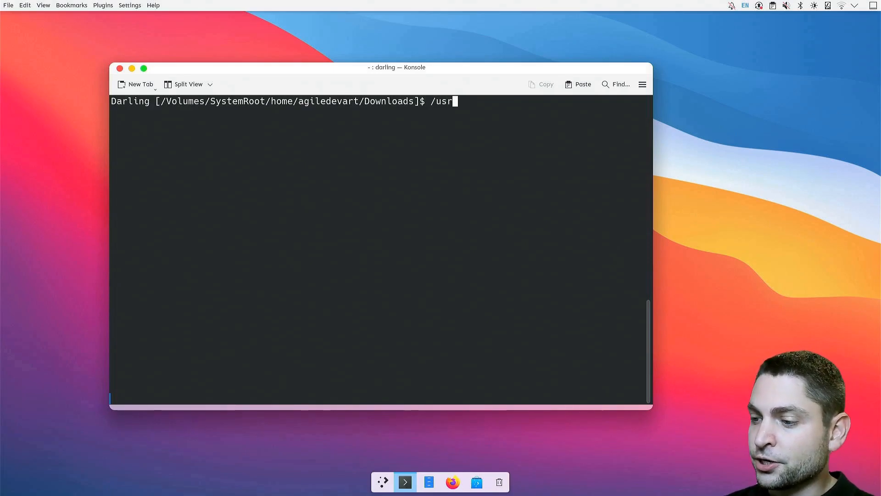
type("/local/share/")
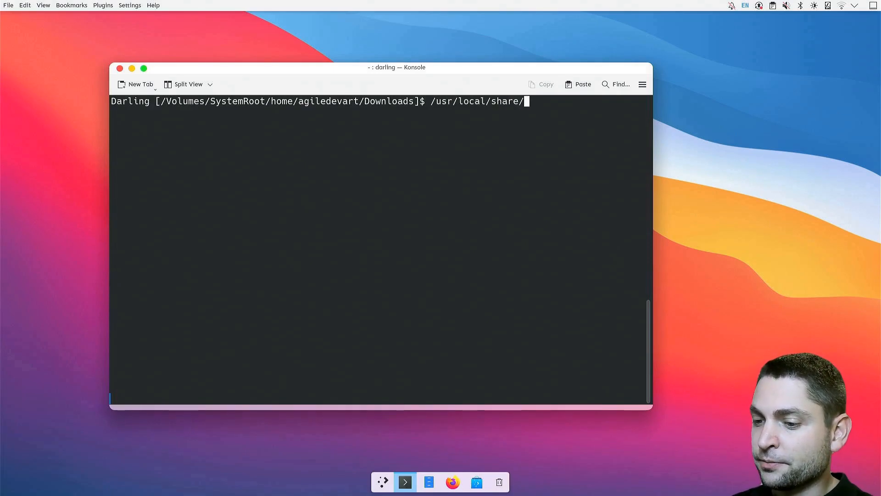
type("dotnet/dotnet --version")
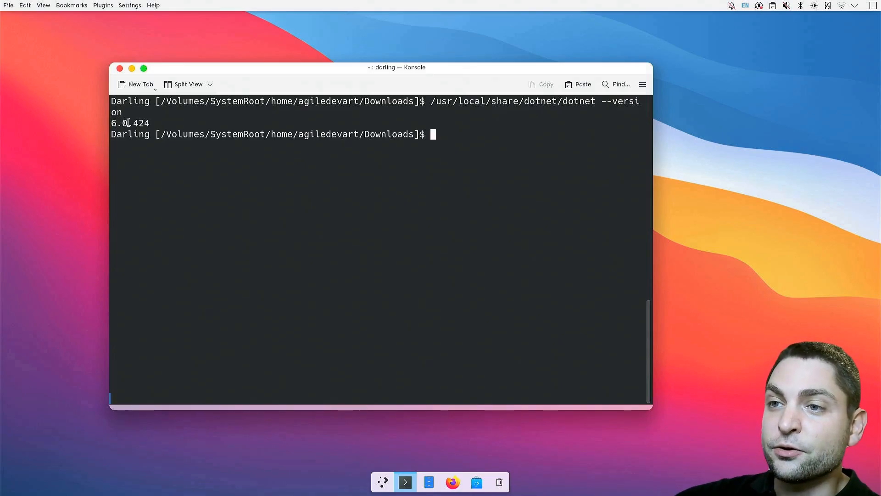
mouse_move(82, 126)
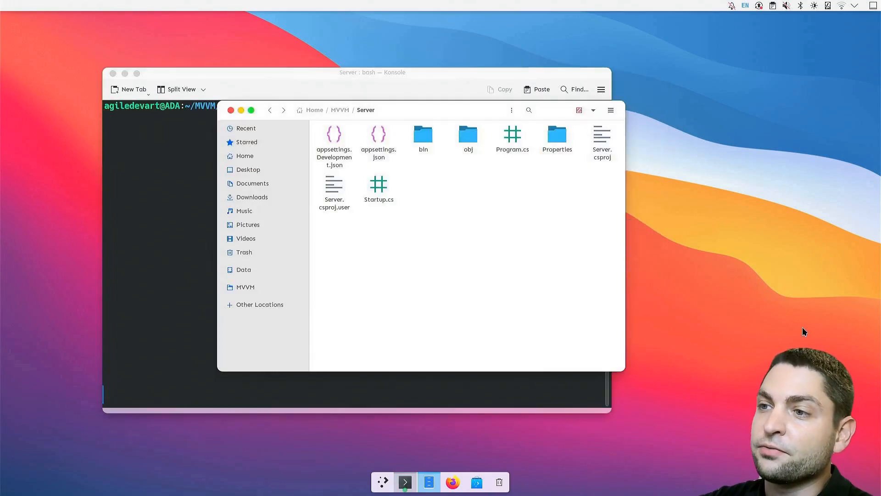
mouse_move(516, 242)
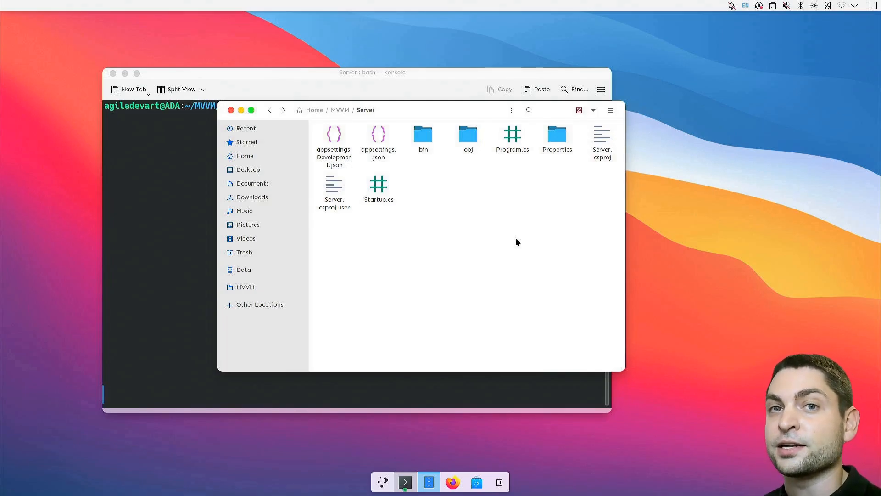
mouse_move(161, 203)
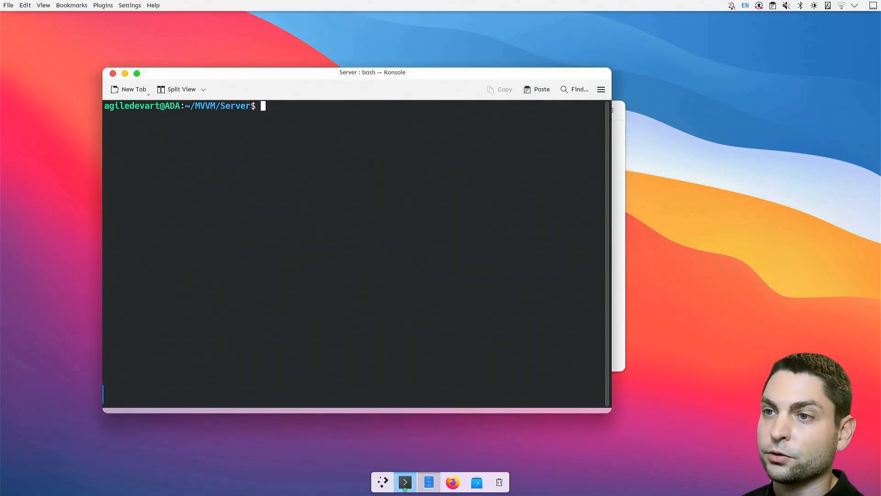
Confirm dotnet --version and build the Server project in Release with 0 errors
type("d")
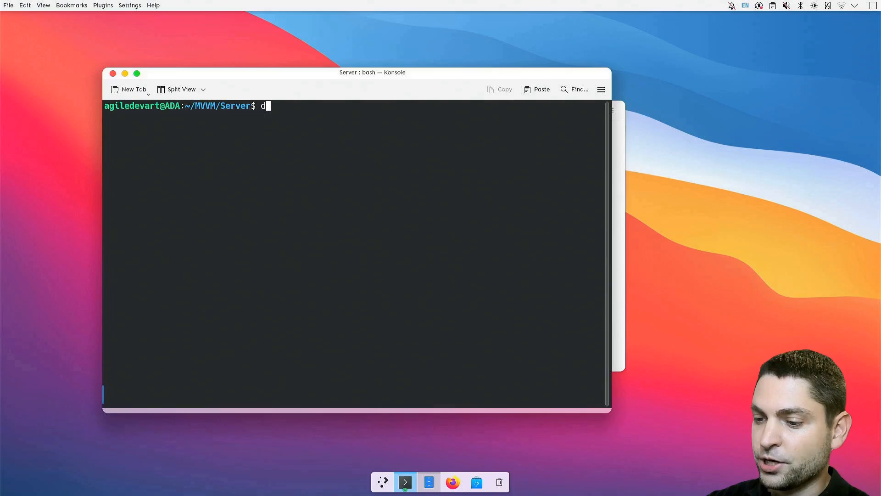
type("otnet --version")
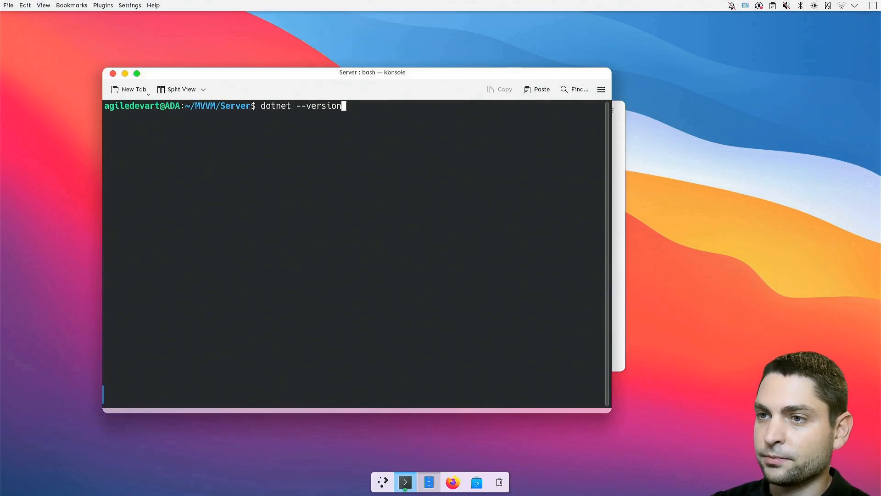
key("Return")
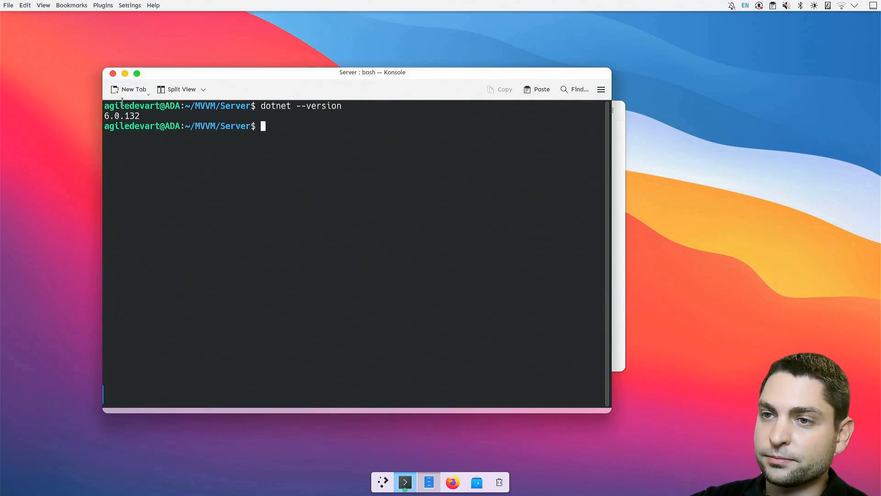
mouse_move(56, 117)
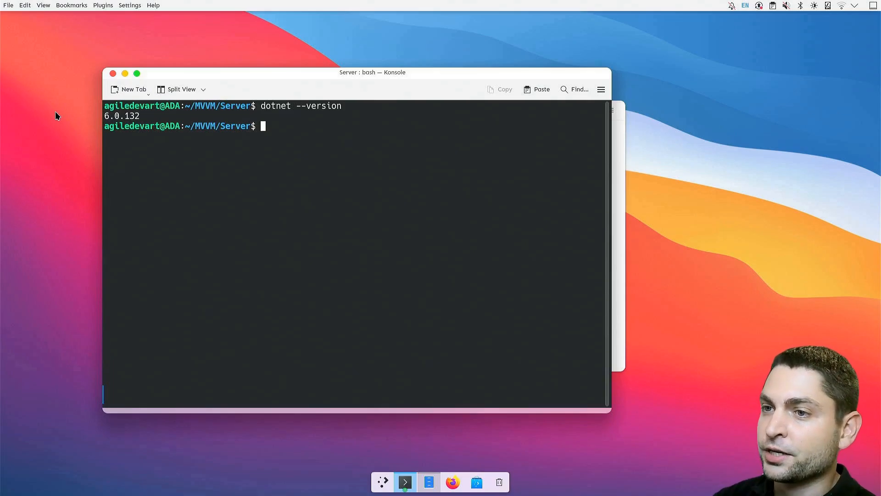
mouse_move(225, 139)
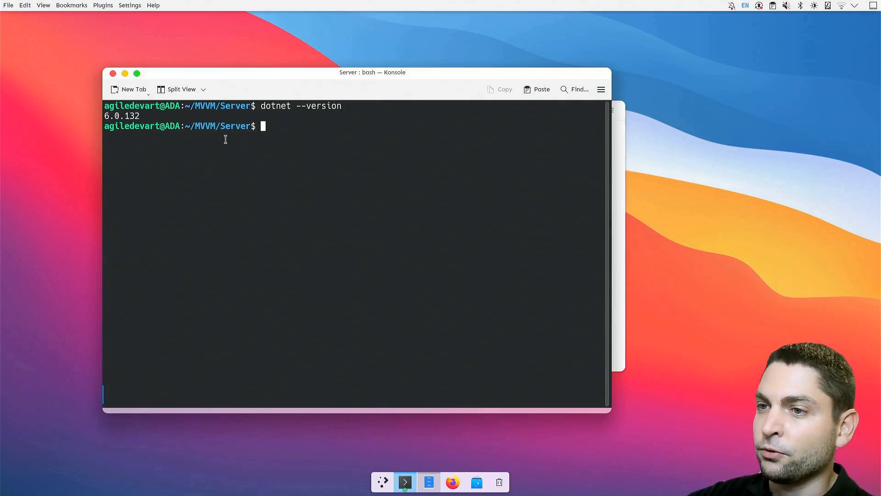
type("dotnet build")
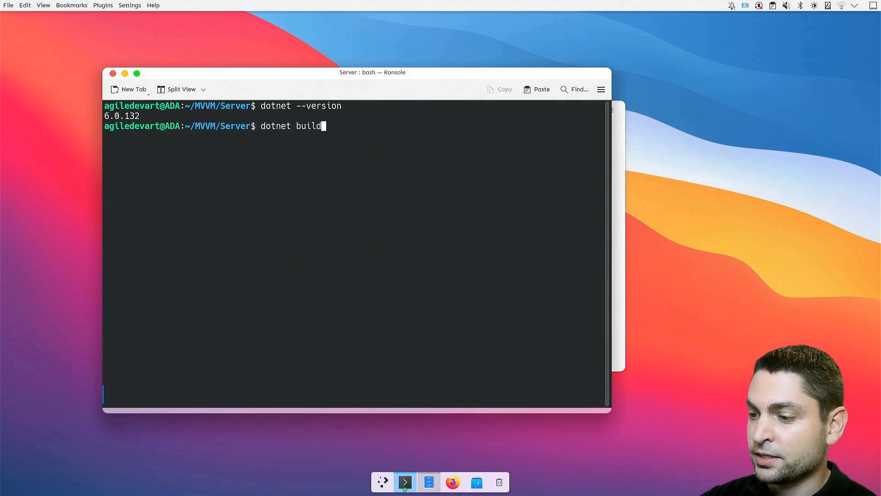
type("-c Release")
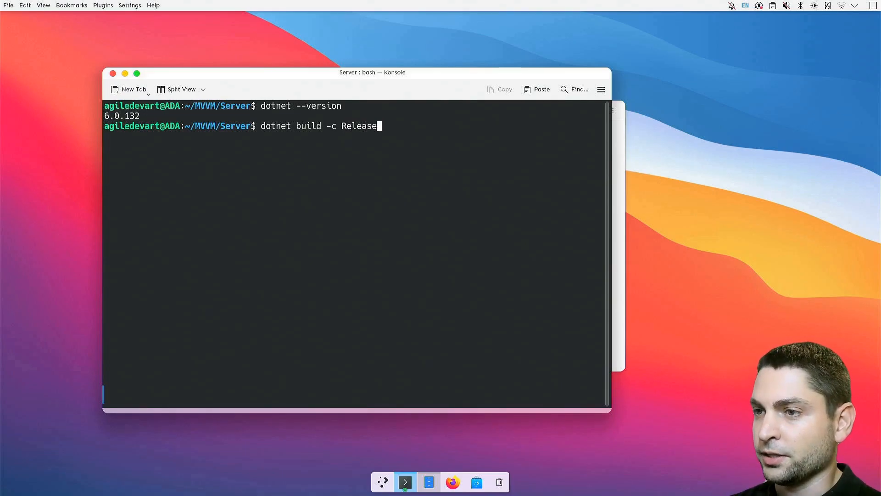
key("Return")
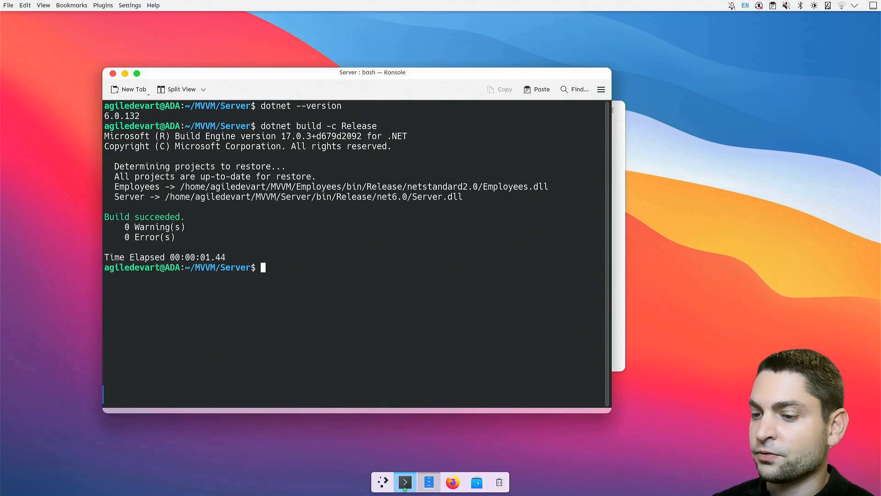
Start bin/Release/net6.0/Server.dll, listening on localhost:5000 and 5001
type("dotnet")
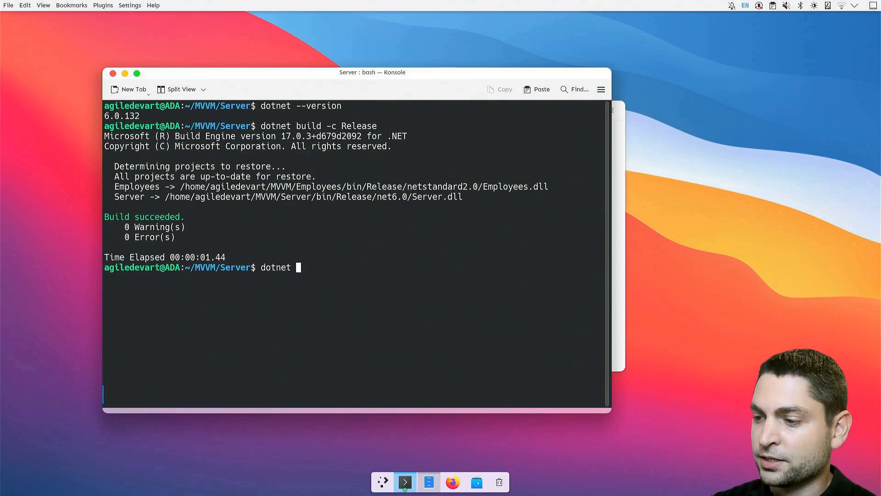
type("bin/Release/net6.0/Server.dll")
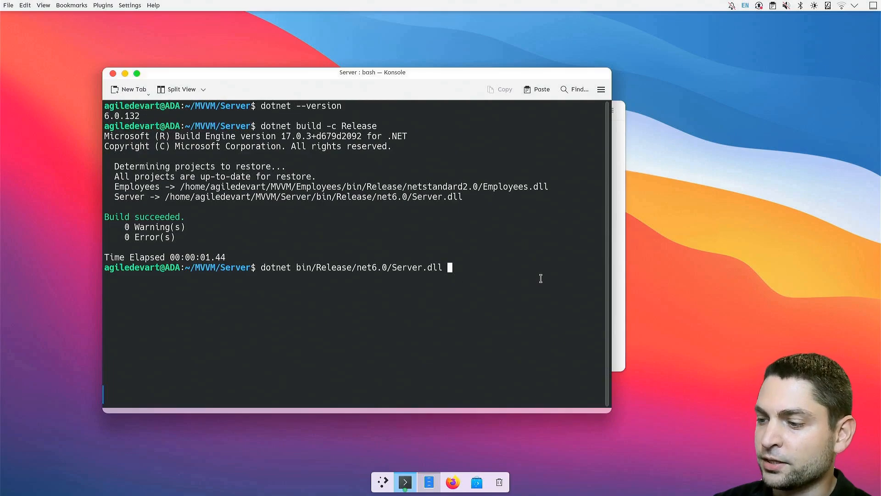
key("Return")
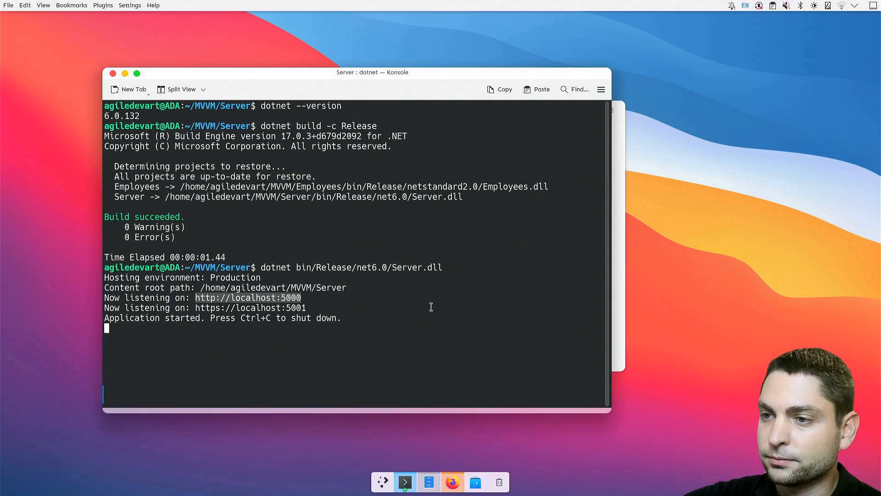
View the localhost:5000 employee table in Firefox down to its lower rows
left_click(451, 481)
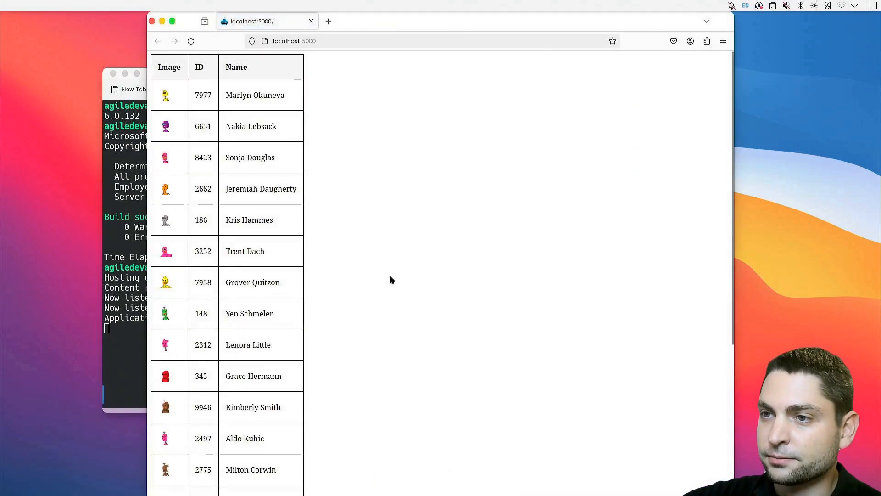
mouse_move(369, 261)
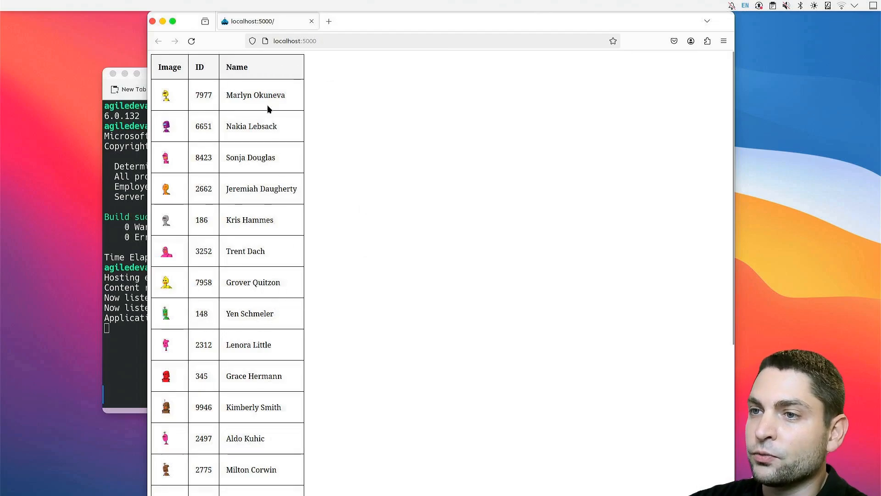
mouse_move(179, 88)
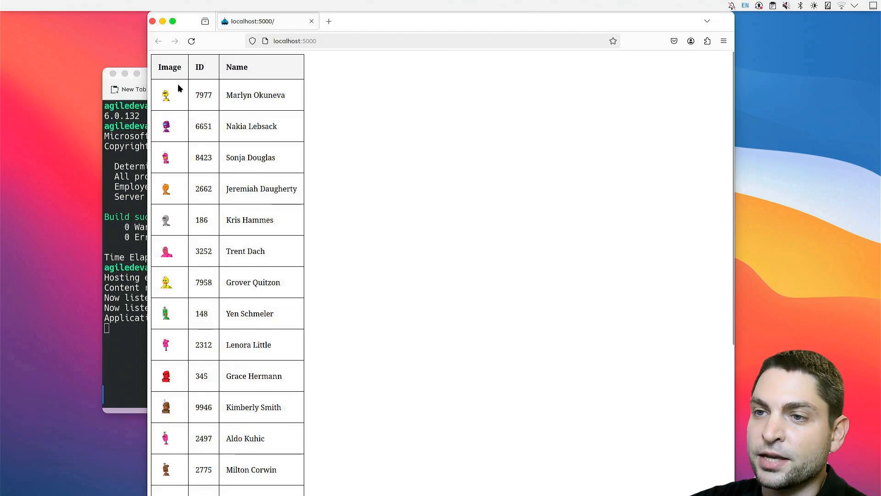
mouse_move(511, 128)
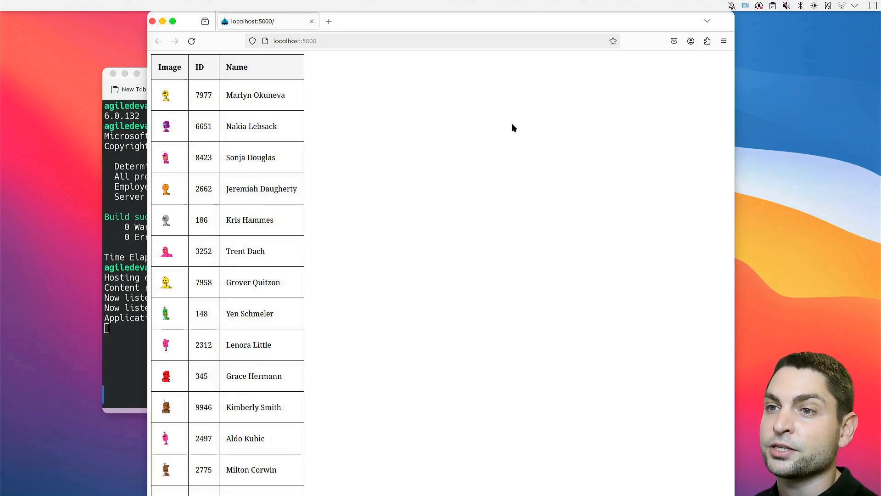
mouse_move(445, 112)
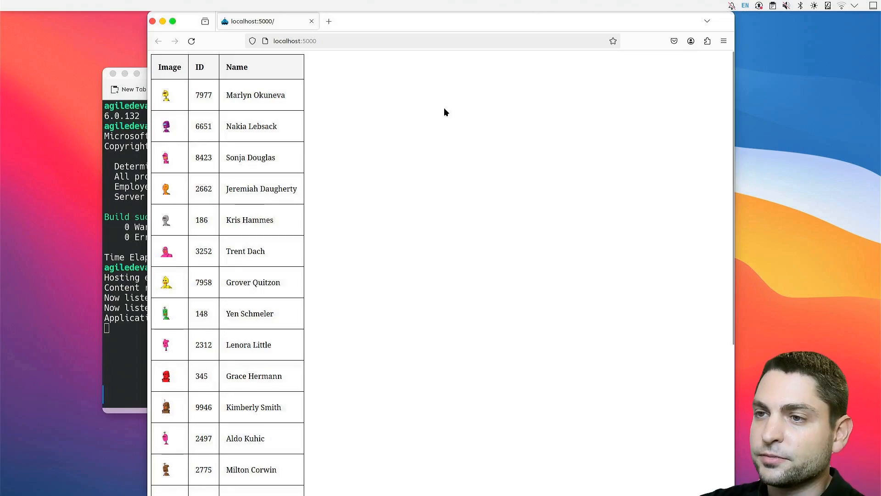
scroll("down", 3)
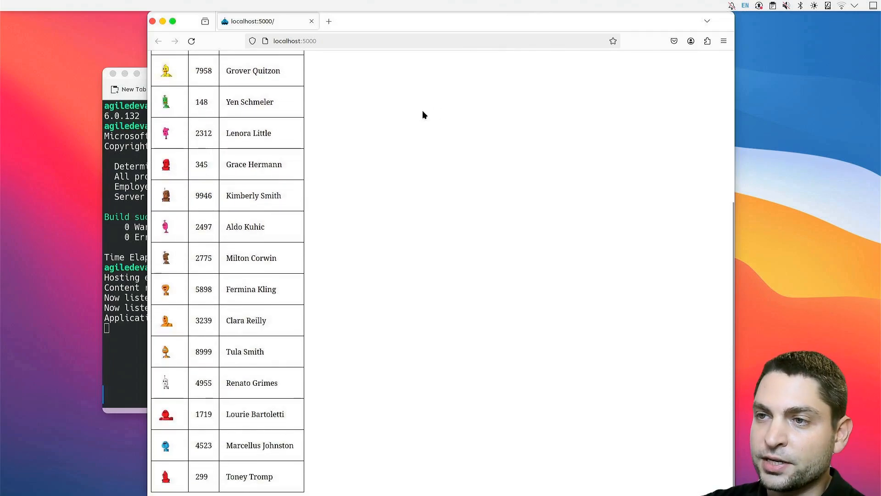
scroll("up", 3)
type("/about")
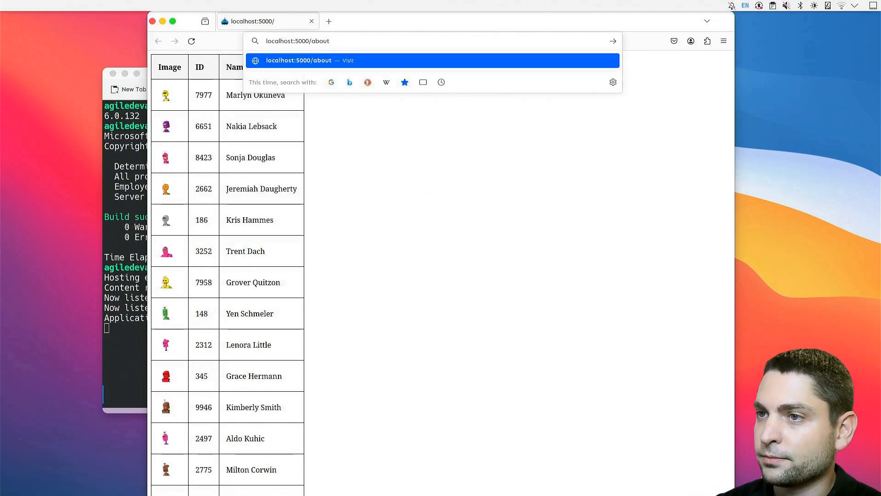
Load localhost:5000/about and highlight framework 6.0.32 and platform Unix 6.5.0.41 values
key("Return")
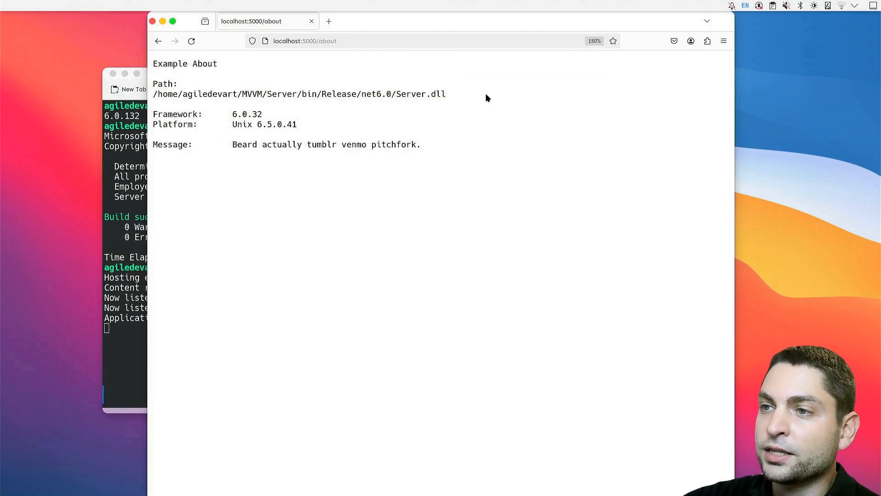
mouse_move(438, 166)
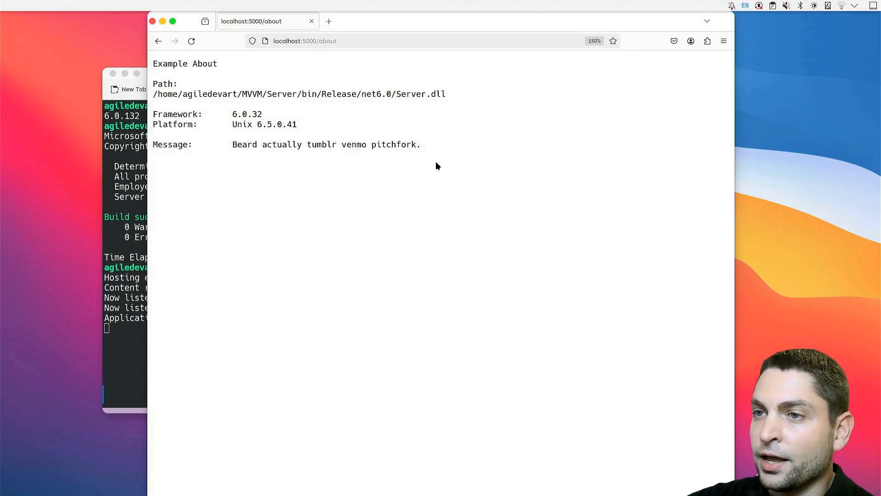
mouse_move(413, 105)
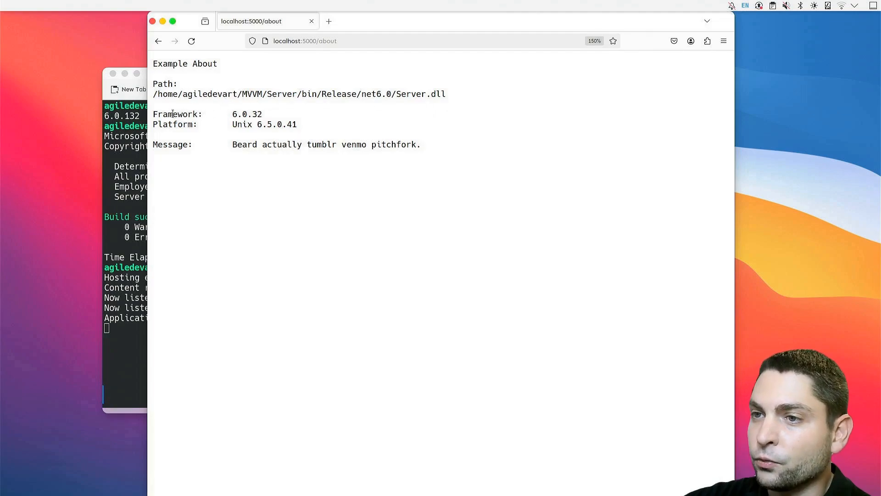
double_click(247, 114)
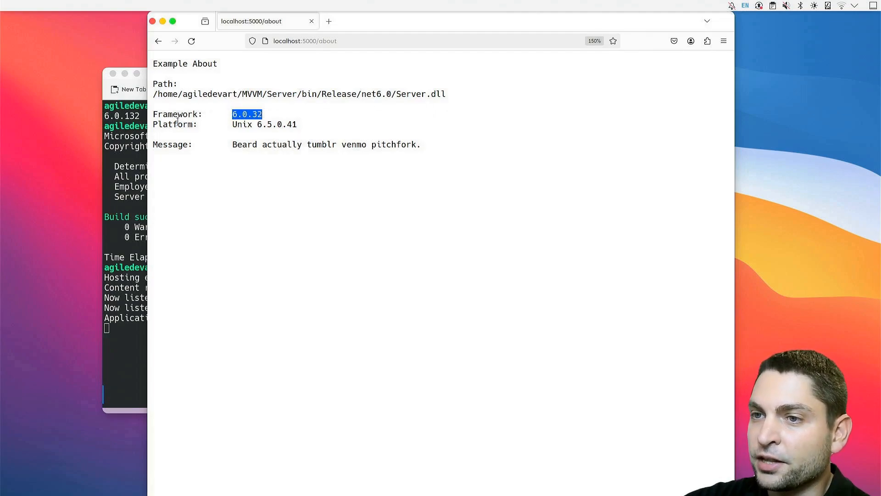
double_click(241, 124)
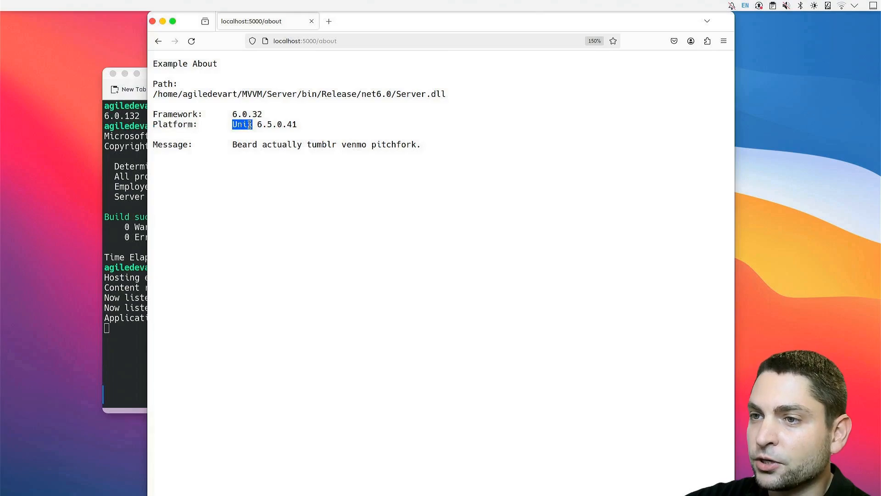
double_click(264, 124)
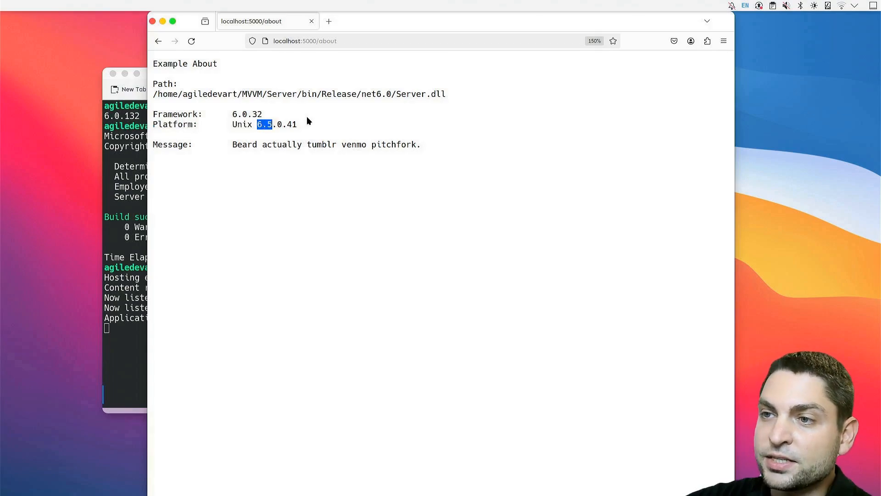
mouse_move(250, 135)
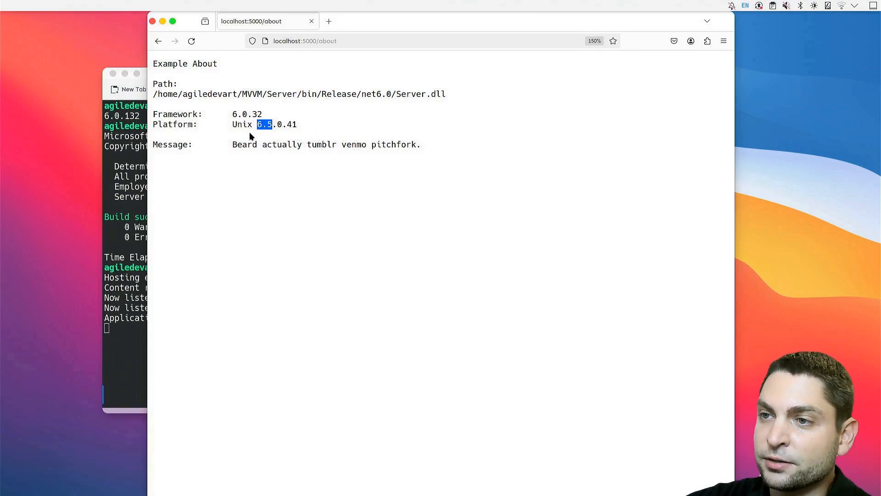
double_click(170, 144)
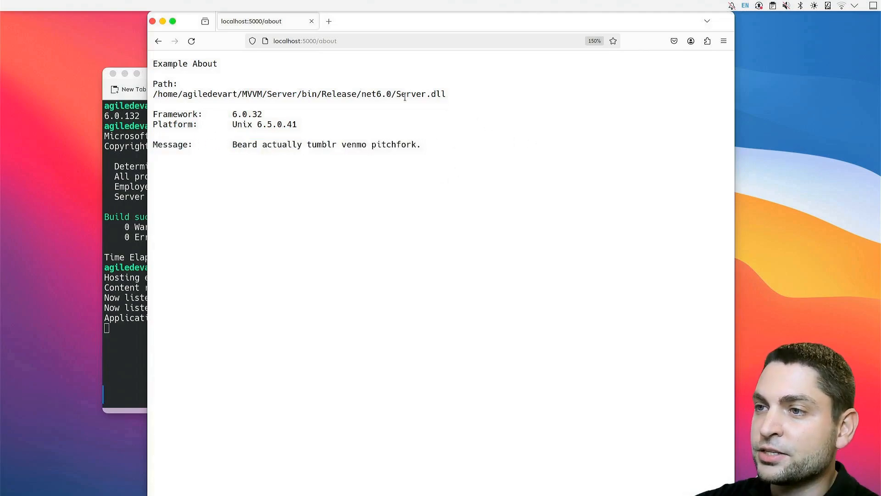
mouse_move(450, 154)
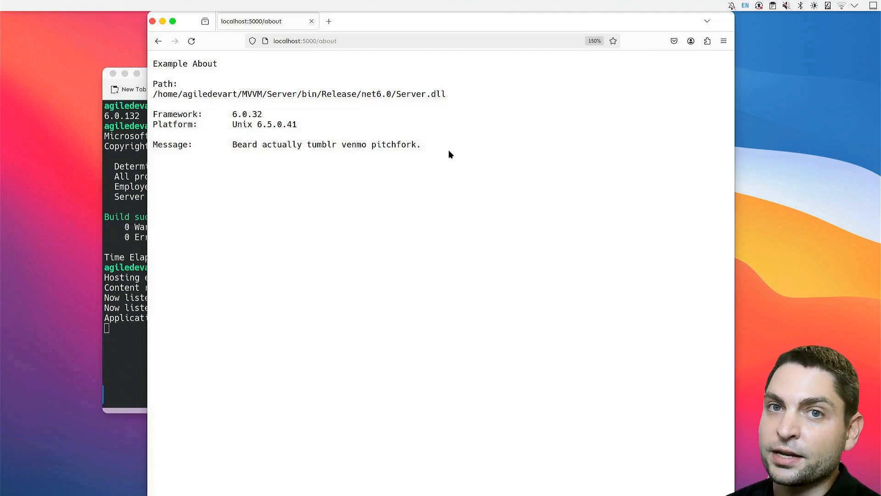
mouse_move(469, 76)
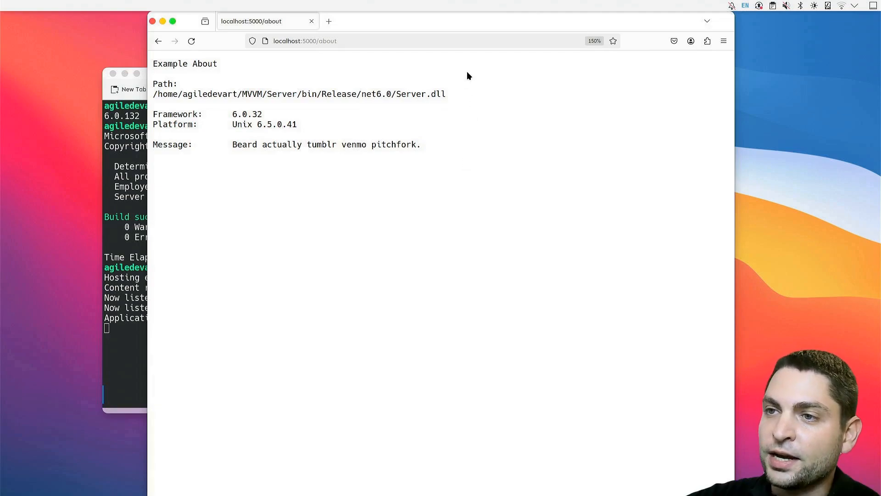
mouse_move(496, 96)
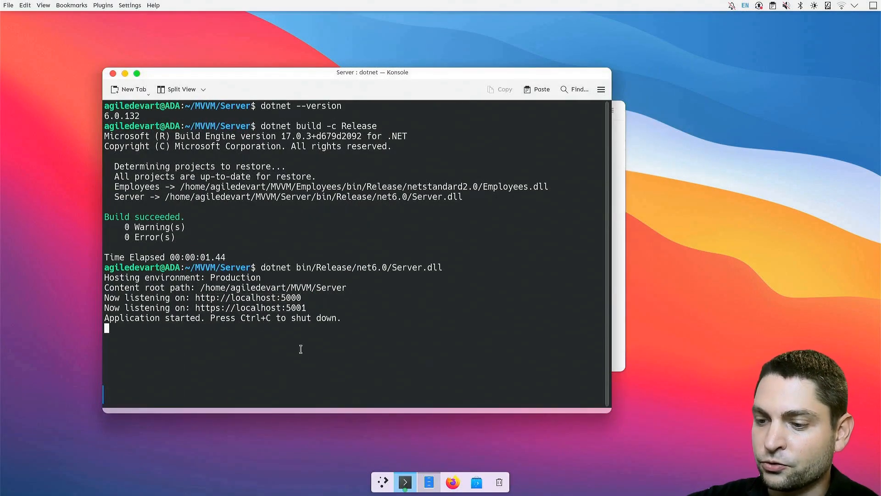
Stop the web server and run Server.dll --about, printing framework 6.0.32 and Unix 6.5.0.41
key("ctrl+c")
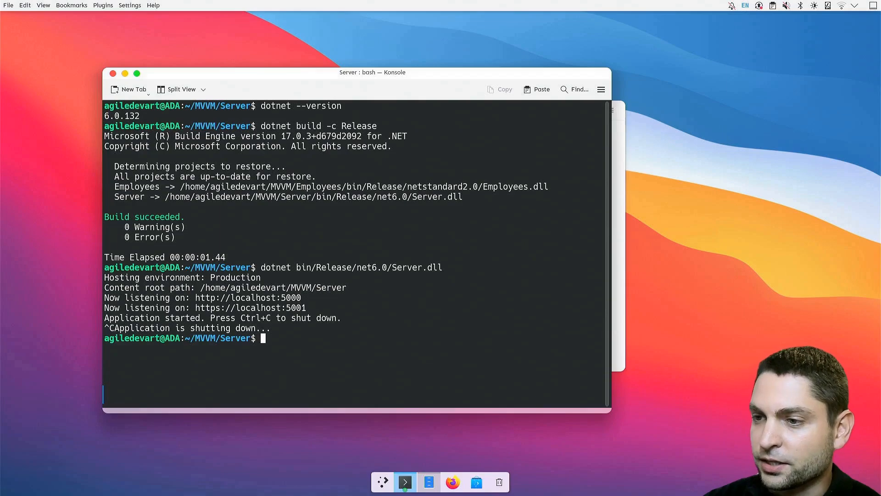
type("dotnet bin/Release/net6.0/Server.dll --about")
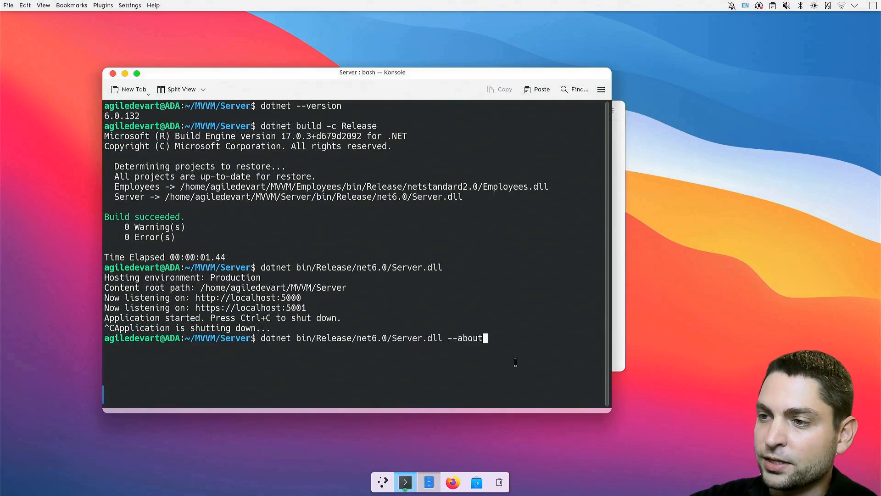
key("Return")
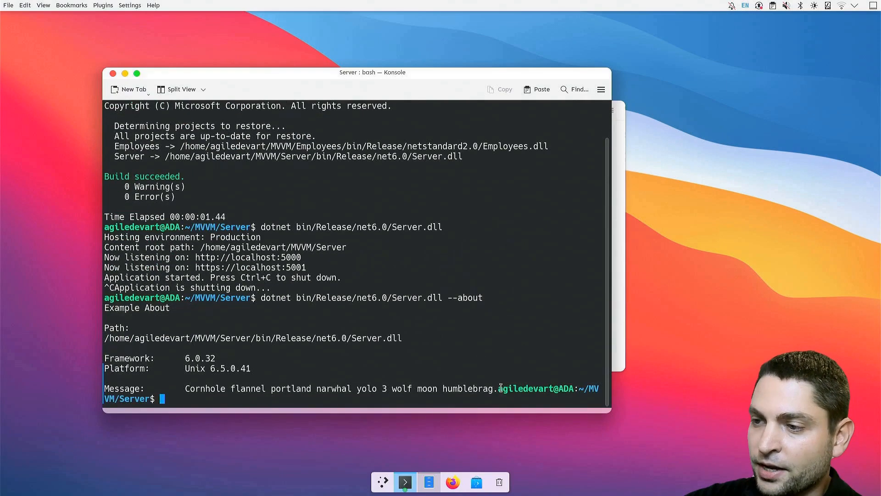
mouse_move(548, 350)
type("d")
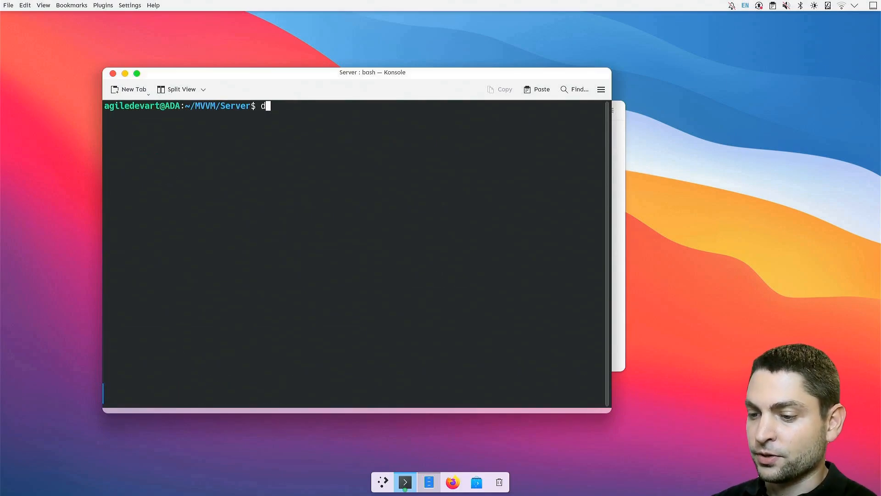
Start a Darling shell and enter the macOS dotnet command for bin/Release/net6.0/Server.dll
type("arling shell")
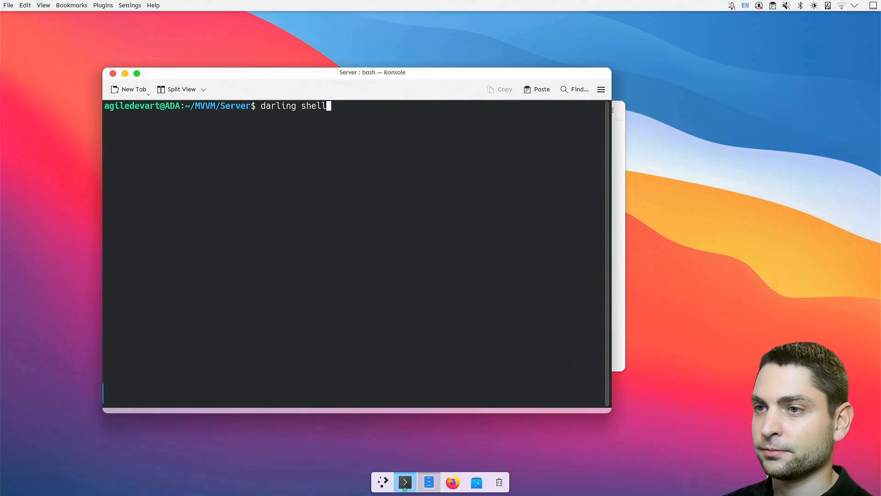
key("Return")
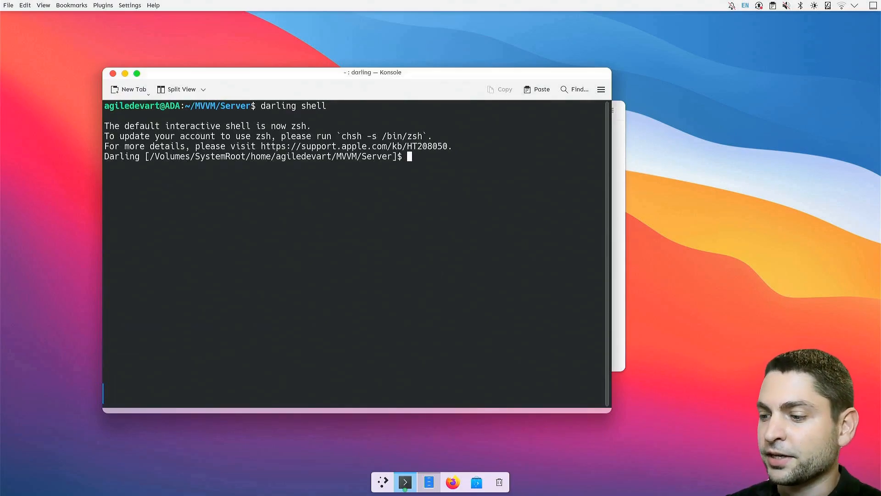
type("/usr/local/share/dotnet/dotnet")
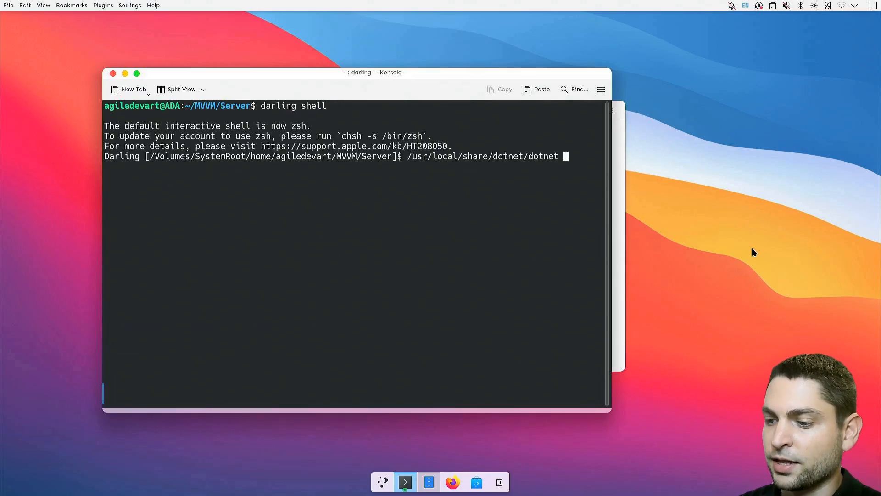
type("bin/Release/")
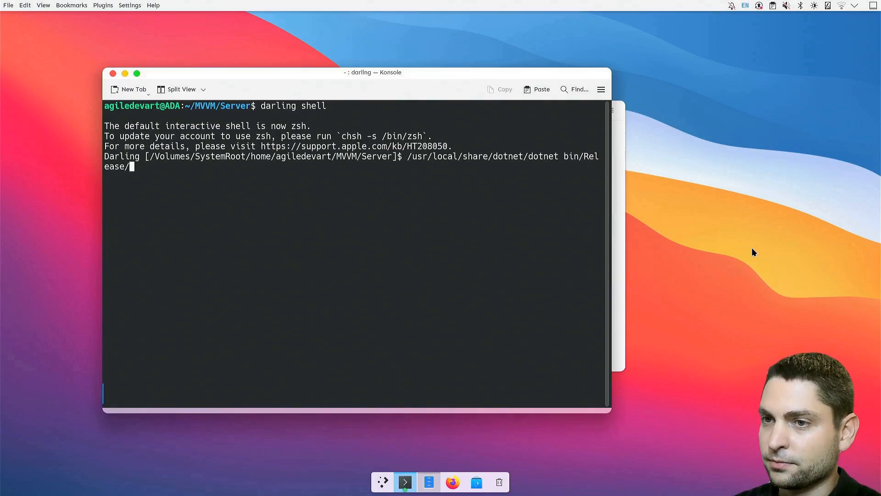
type("net6.0/Server.dll")
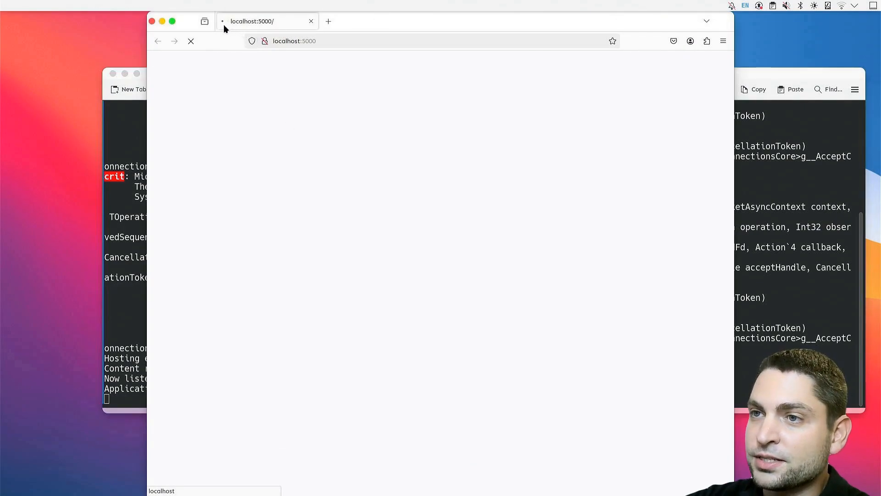
mouse_move(317, 124)
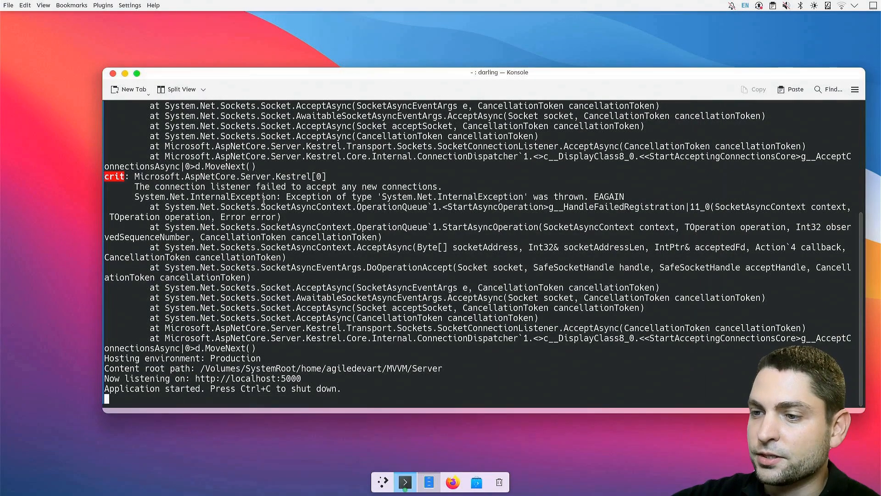
Stop the failing Server app and run Server.dll --about under Darling's dotnet
key("ctrl+c")
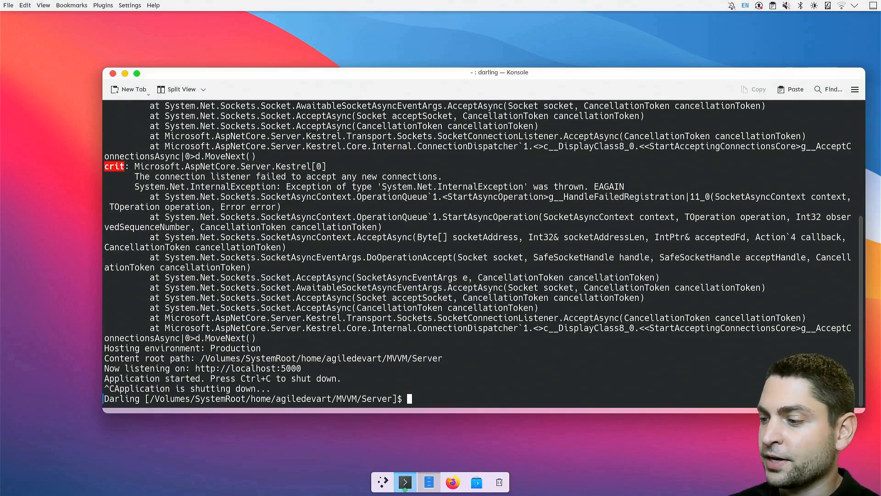
type("/usr/local/share/dotnet/dotnet bin/Release/net6.0/Server.dll")
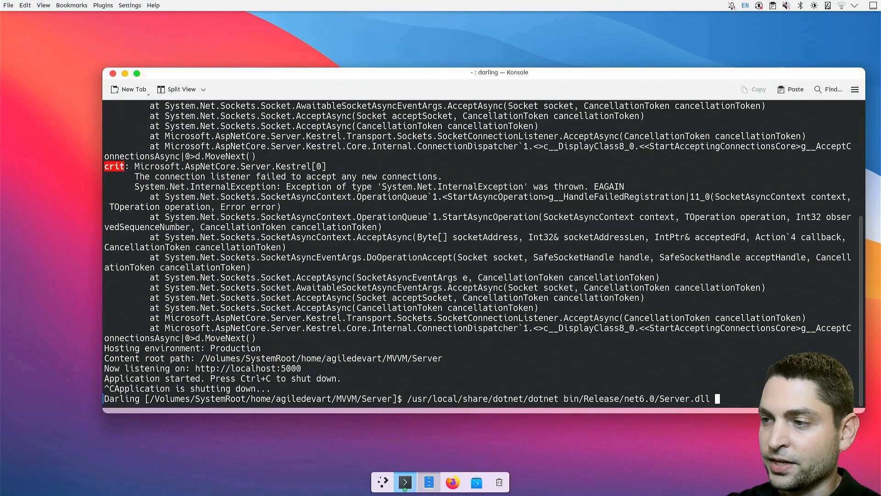
type("--about")
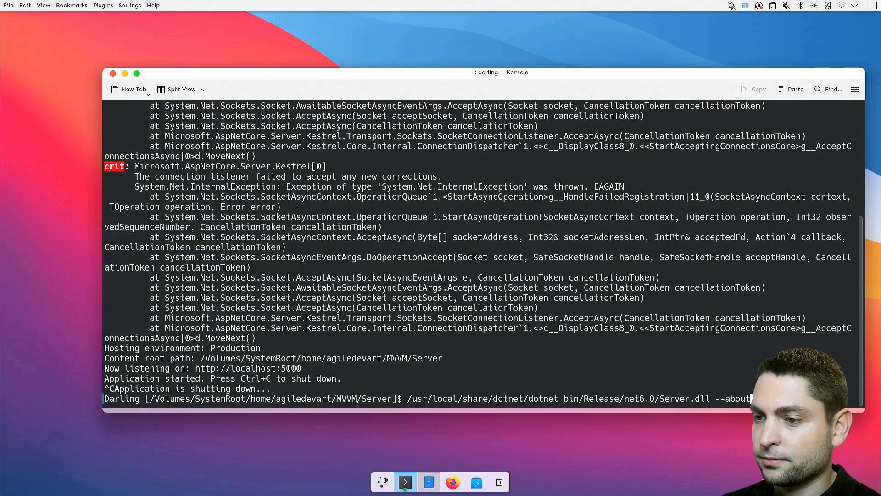
key("Return")
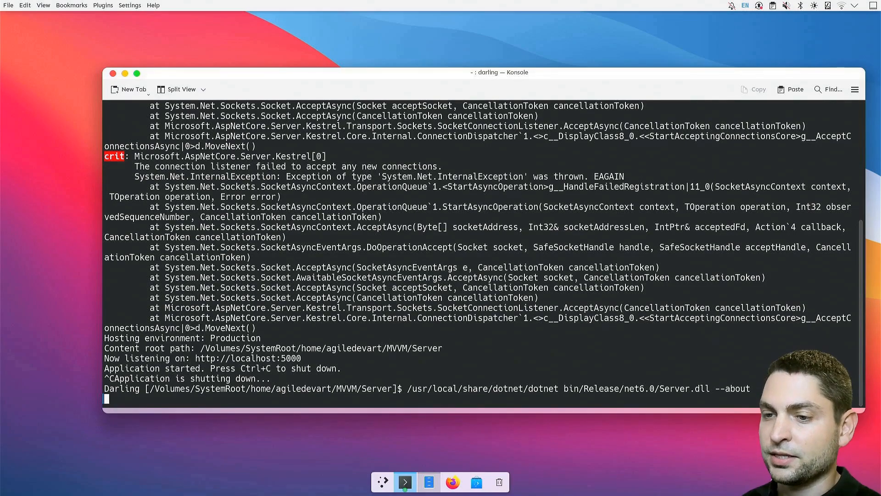
Interrupt the hanging about command and return to the Darling prompt with clear typed
key("ctrl+c")
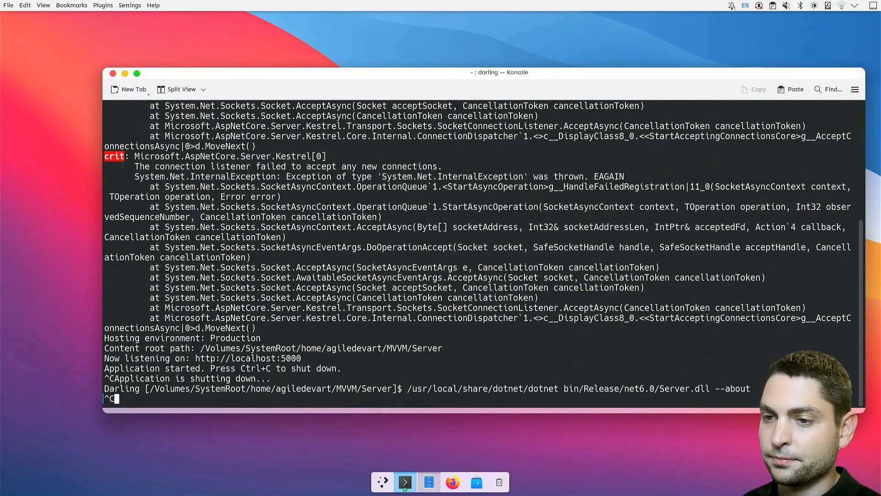
key("Return")
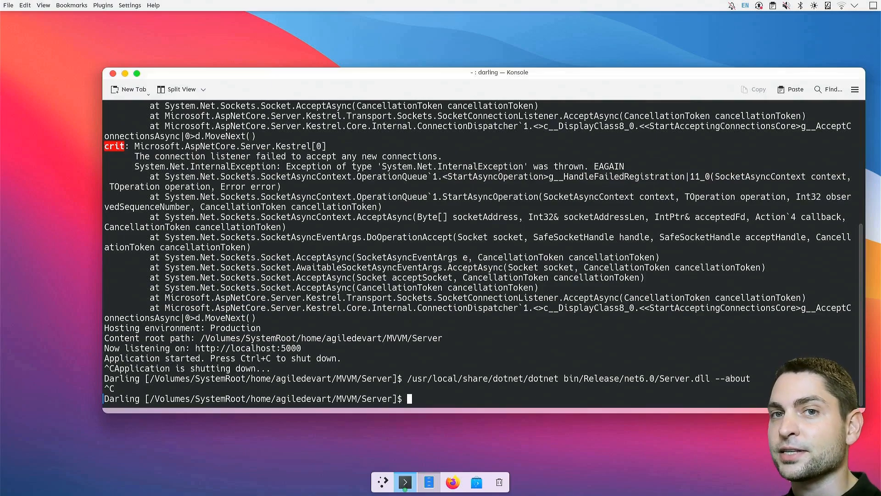
type("clear")
type("cd ..")
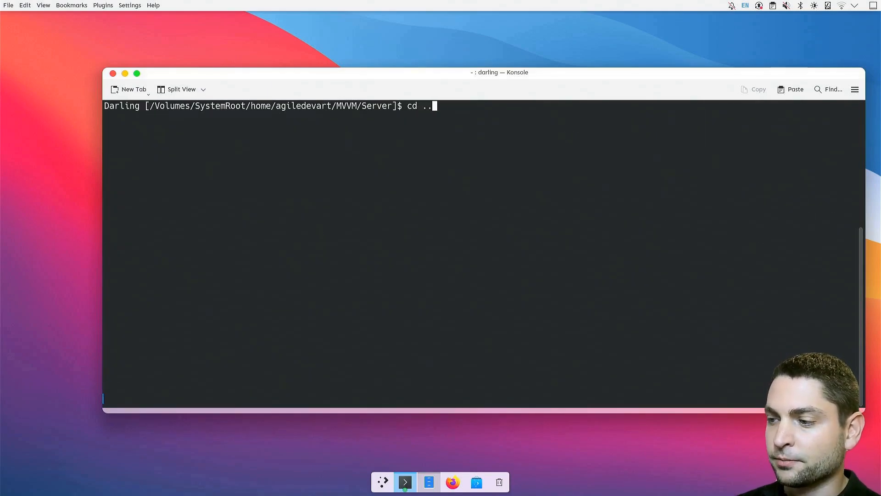
Run ServerLight.dll --about-no-message under Darling, printing framework 6.0.32 and Unix 11.7.4
type("/ServerLight")
key("Return")
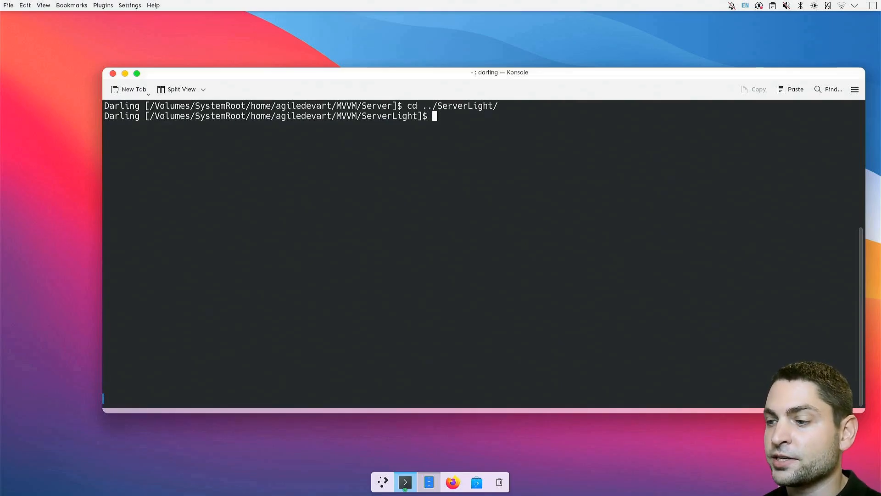
type("/usr/local/share/dotnet/dotnet bin/Release/net6.0/Server.dll -")
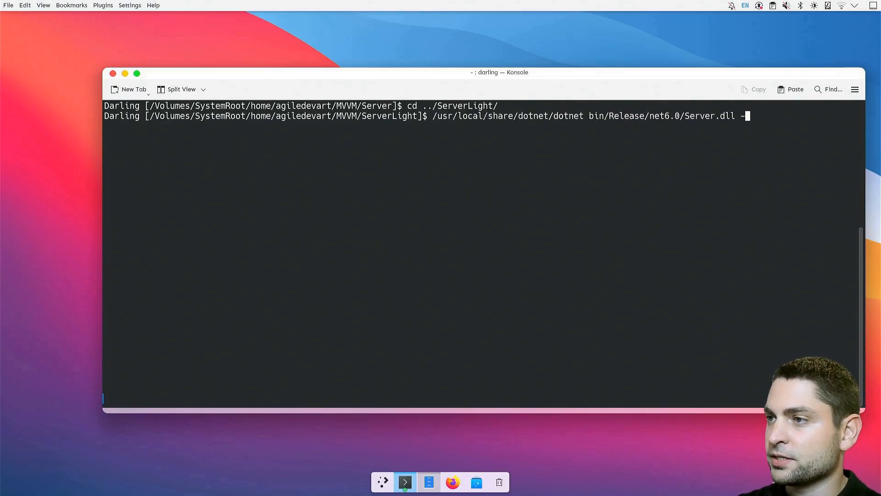
type("ServerLight.dll")
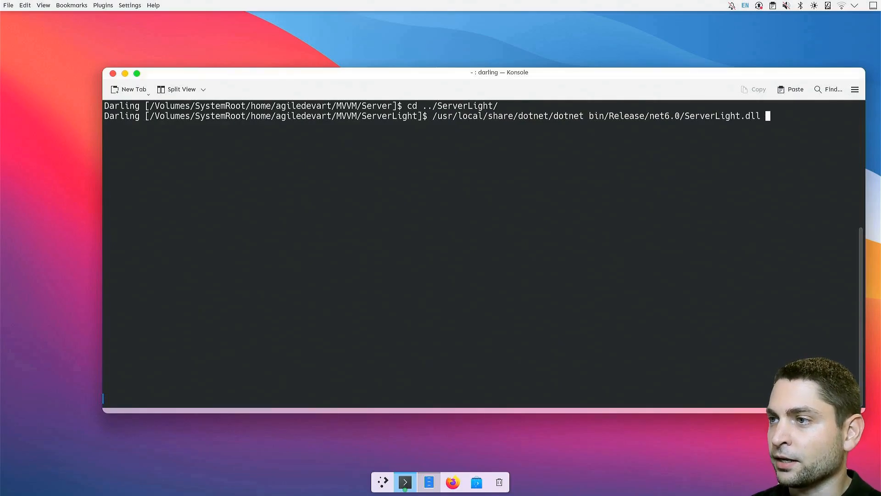
type("--about-no-message")
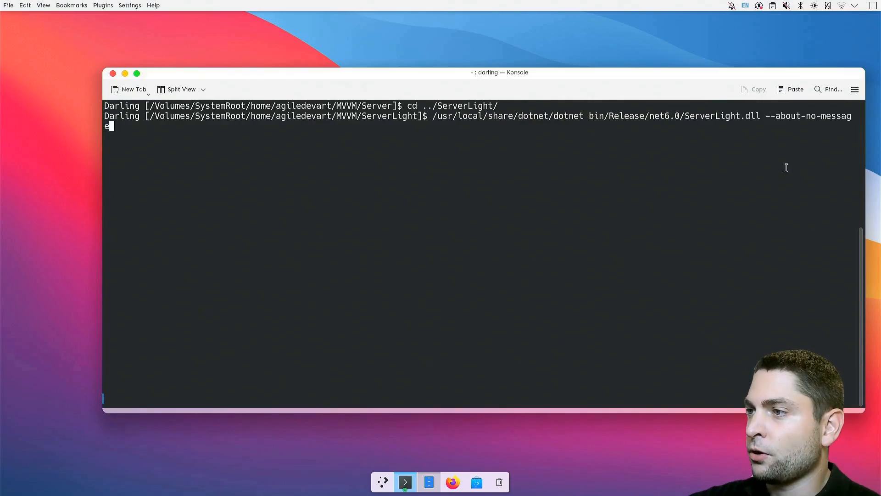
mouse_move(841, 140)
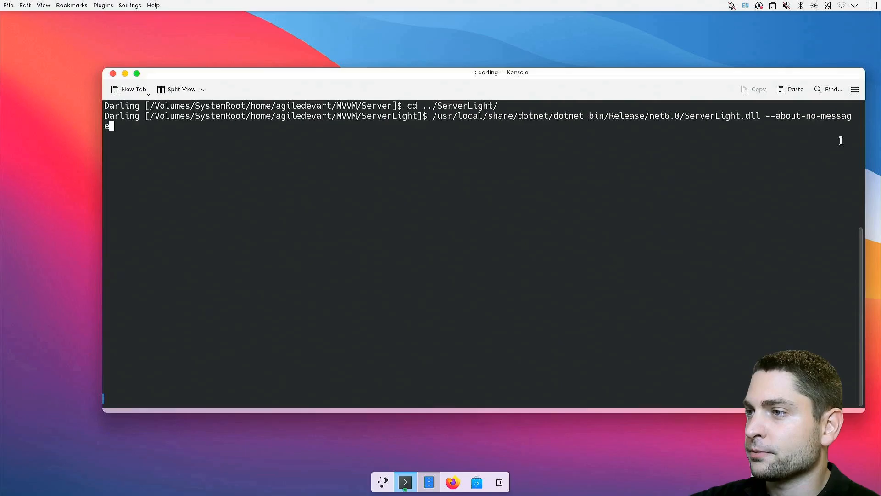
key("Return")
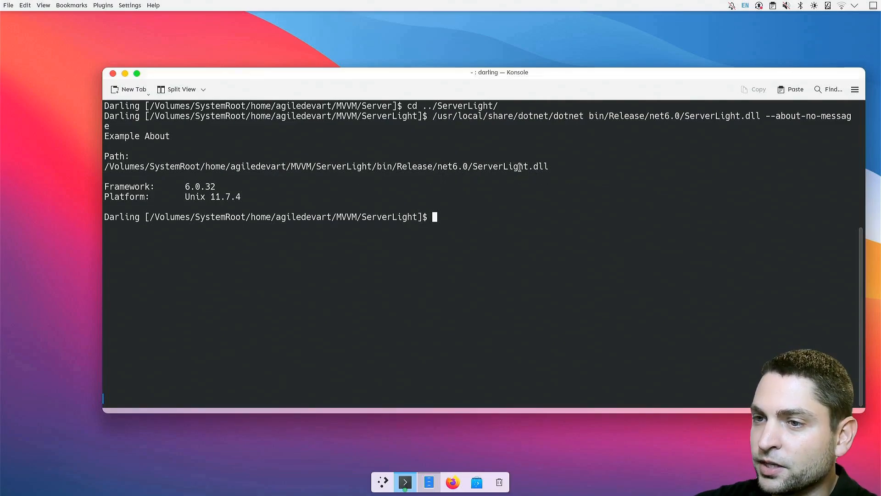
mouse_move(180, 186)
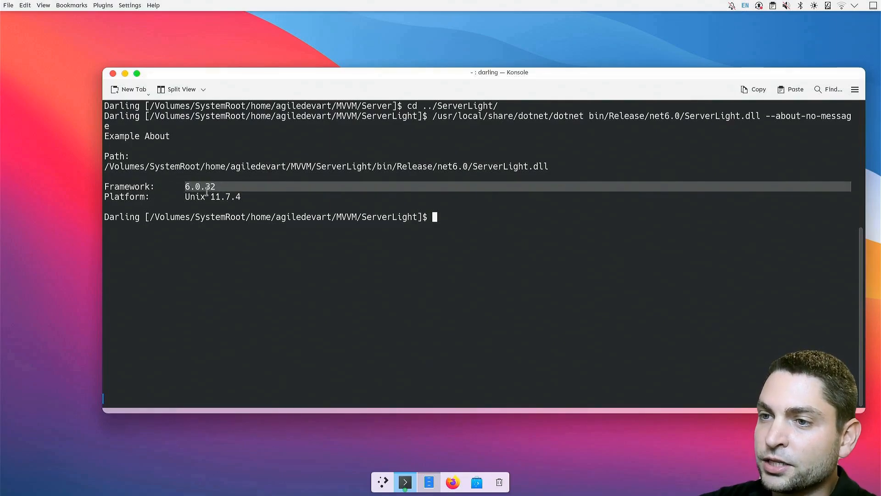
mouse_move(257, 188)
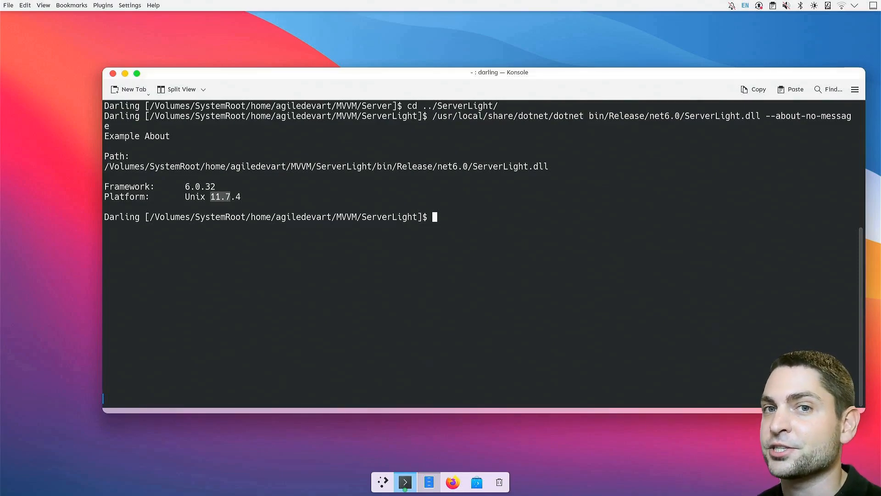
mouse_move(476, 197)
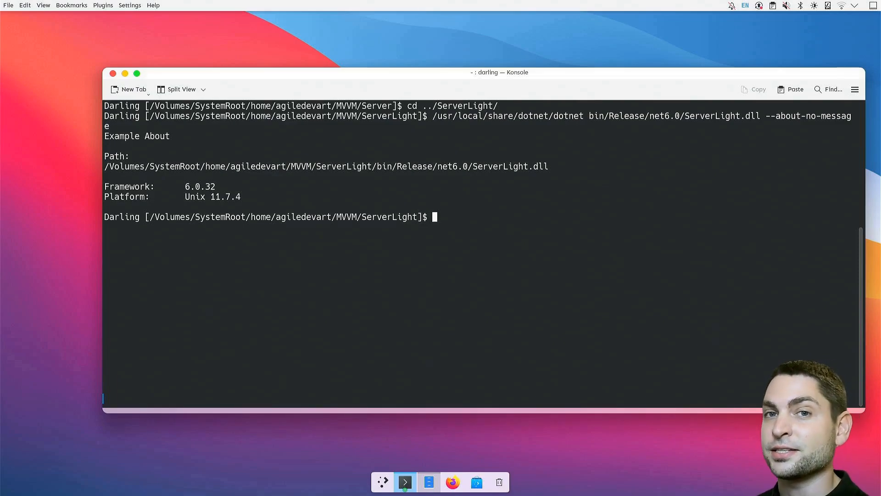
Clear the terminal and open a new host bash tab in ~/MVVM/Server
type("cl")
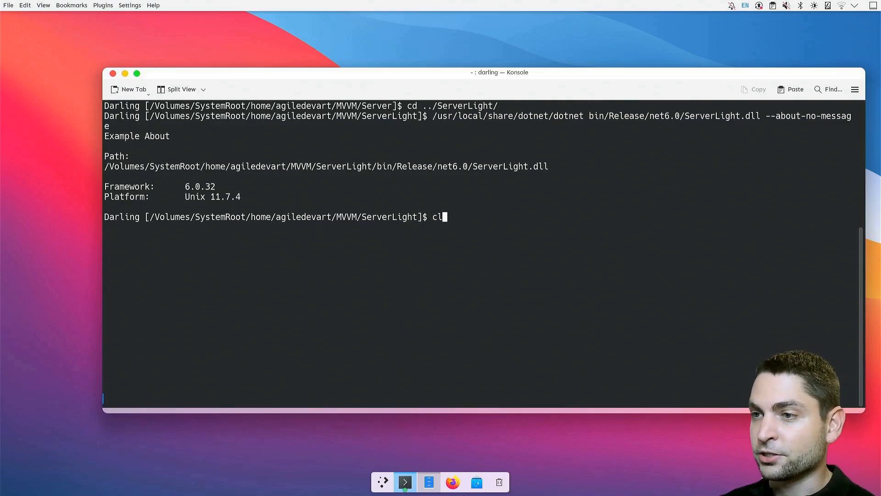
key("Return")
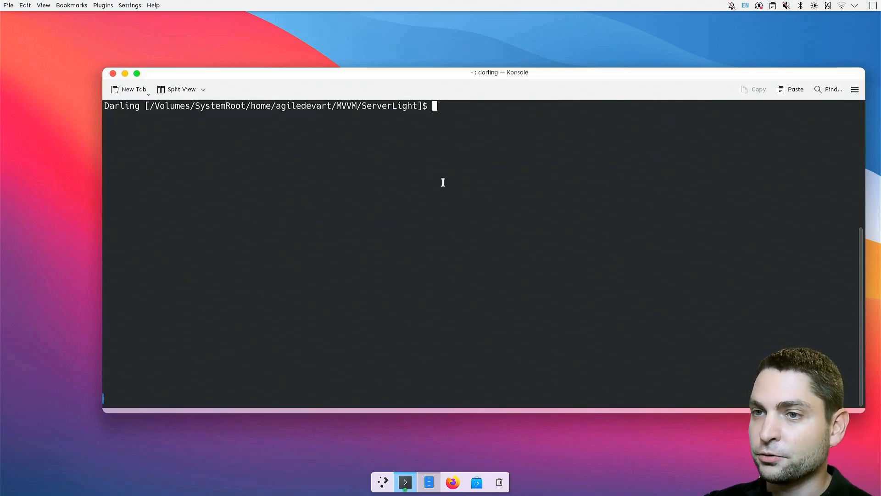
left_click(133, 89)
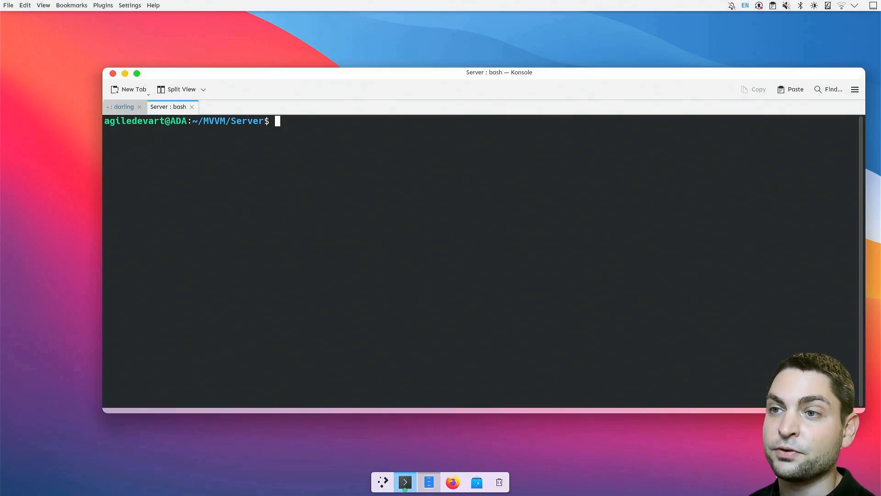
Enter ncat at the prompt of the new bash tab
type("n")
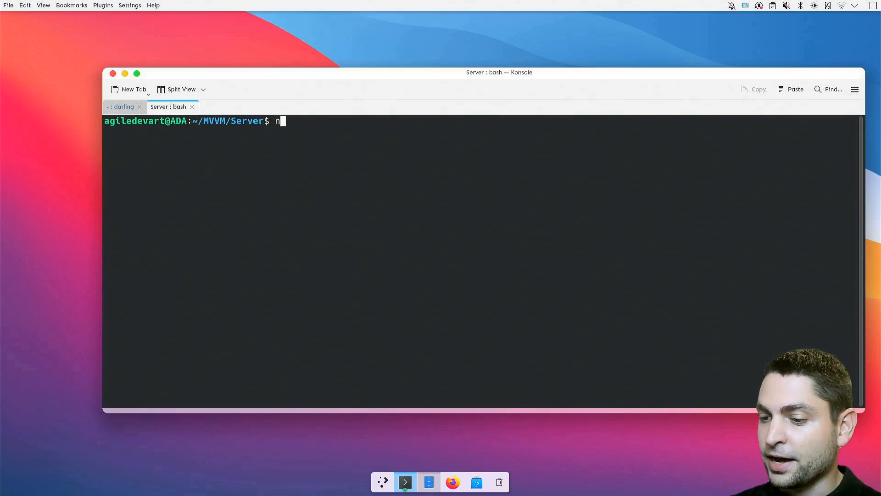
type("cat")
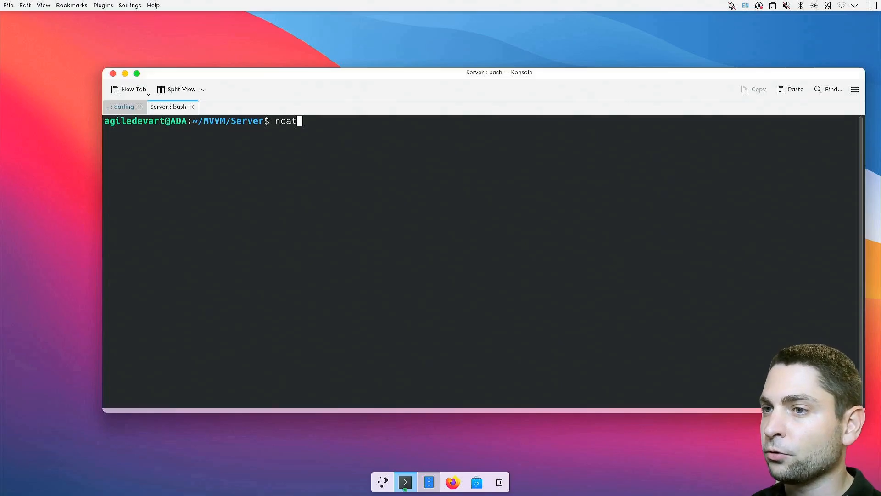
Compose the ncat -lvk 8080 listener piping sed, head, xargs and curl to random-data-api.com
type("-lvk 8080 -c 'sed -un \"s/GET *\\\\(.*\\\\) .*/\\\\1/p\" | head -n 1 | xargs -I {} curl -is https://random-data-api.com{}'")
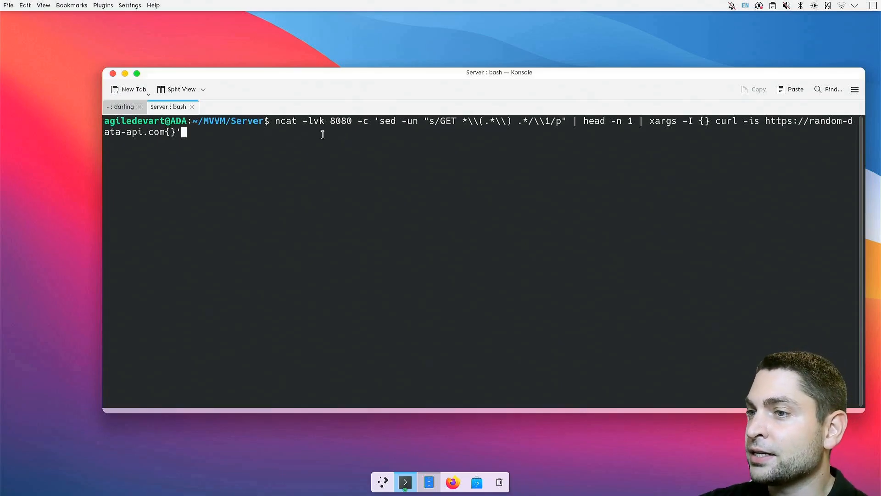
mouse_move(381, 131)
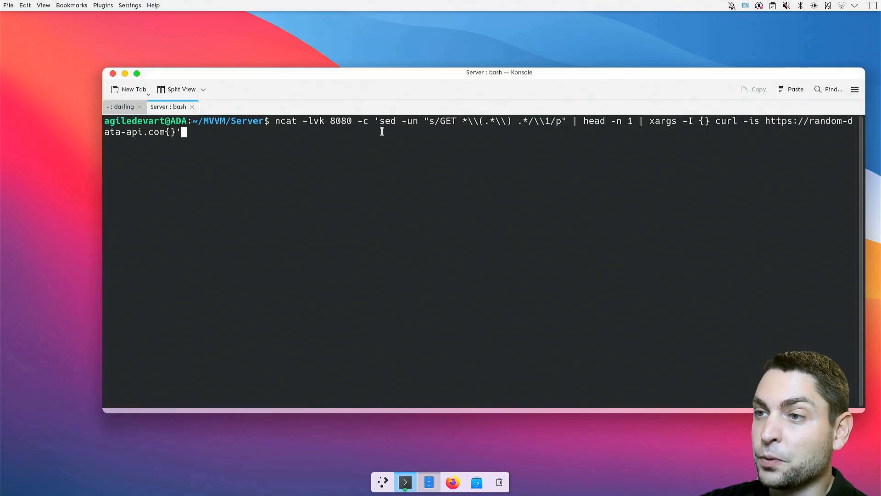
mouse_move(468, 128)
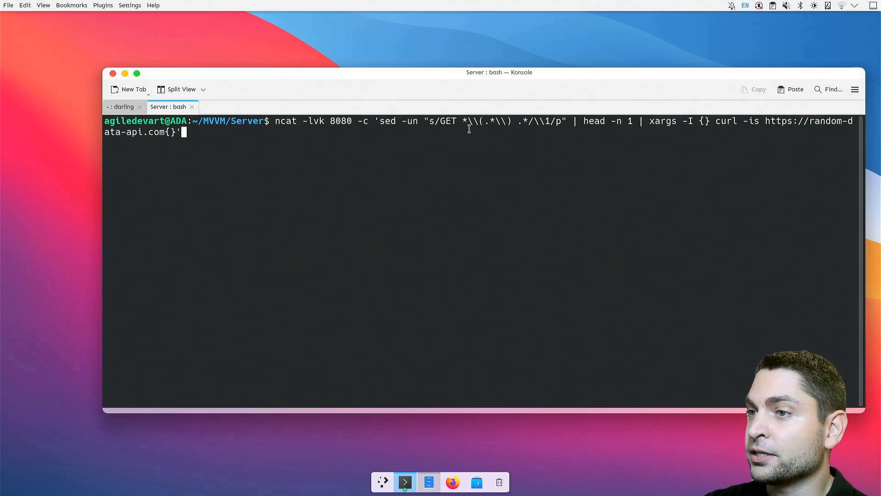
mouse_move(458, 127)
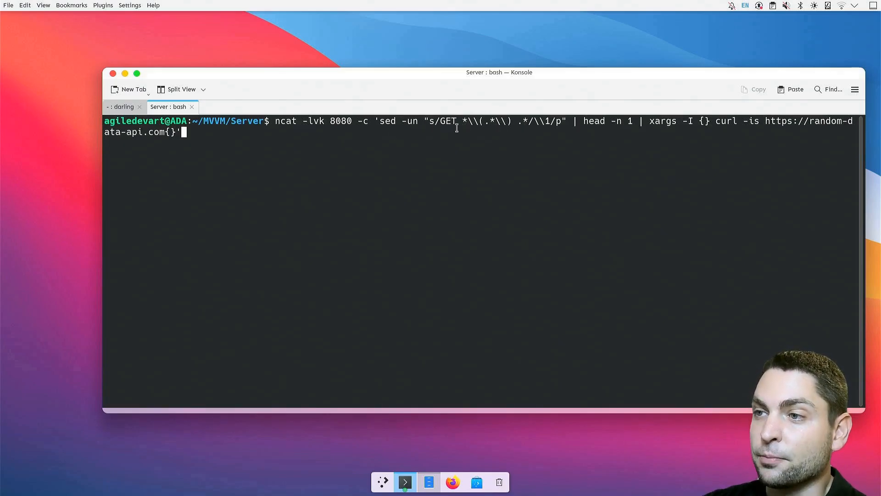
mouse_move(662, 143)
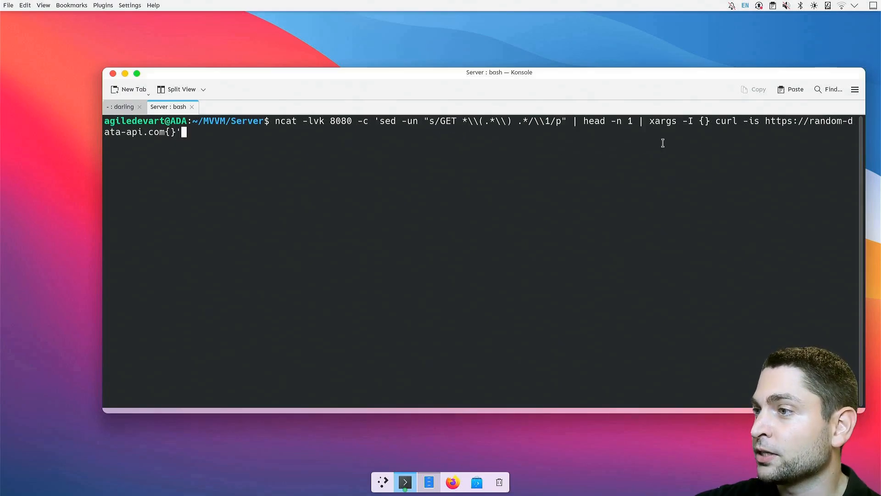
mouse_move(746, 140)
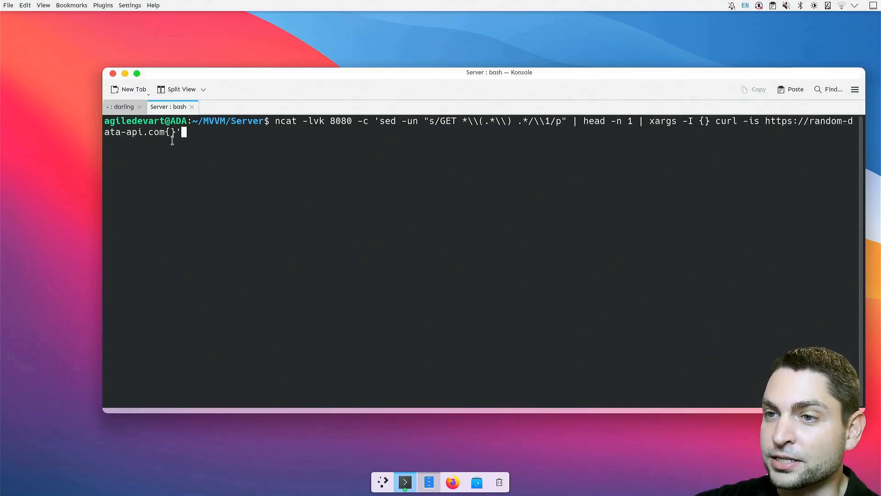
mouse_move(766, 143)
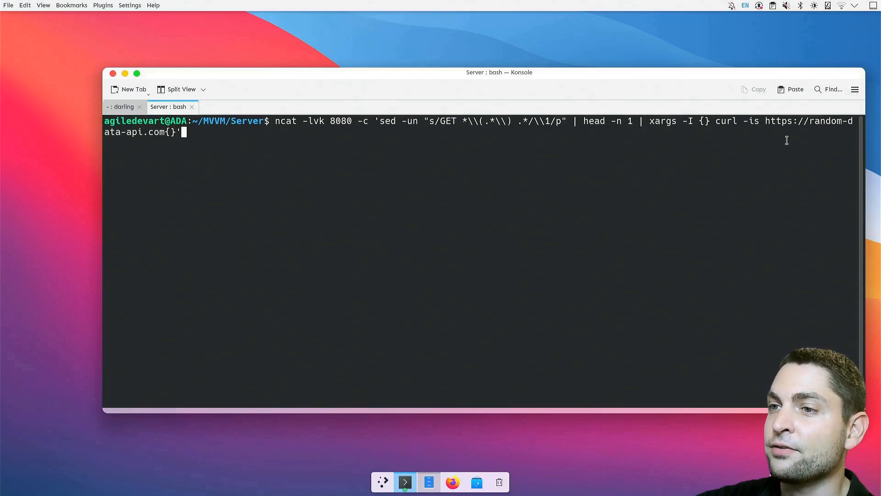
mouse_move(284, 136)
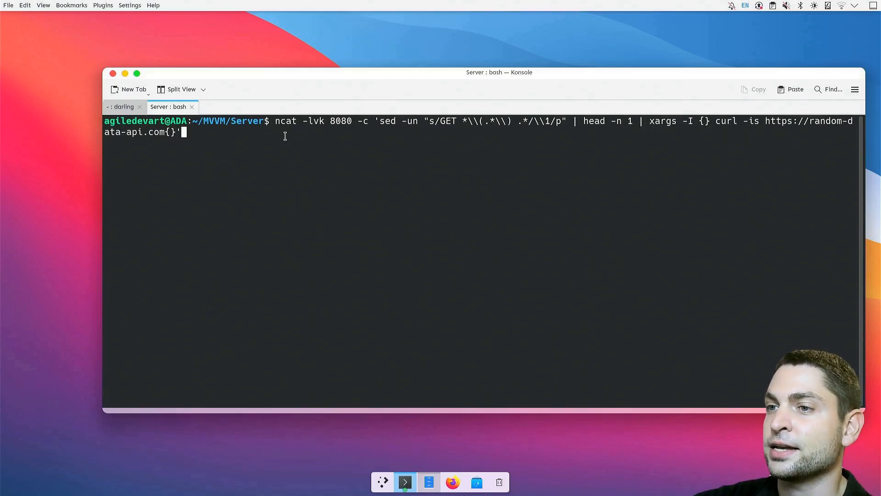
mouse_move(205, 156)
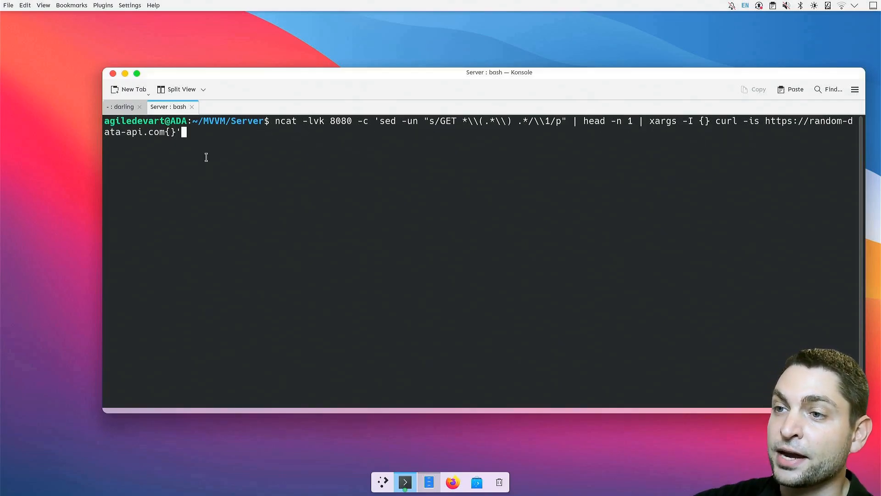
mouse_move(372, 135)
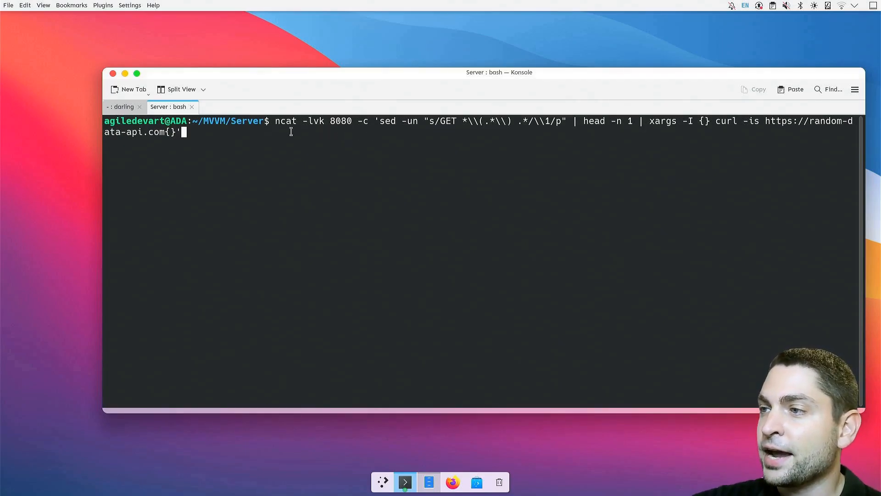
mouse_move(717, 137)
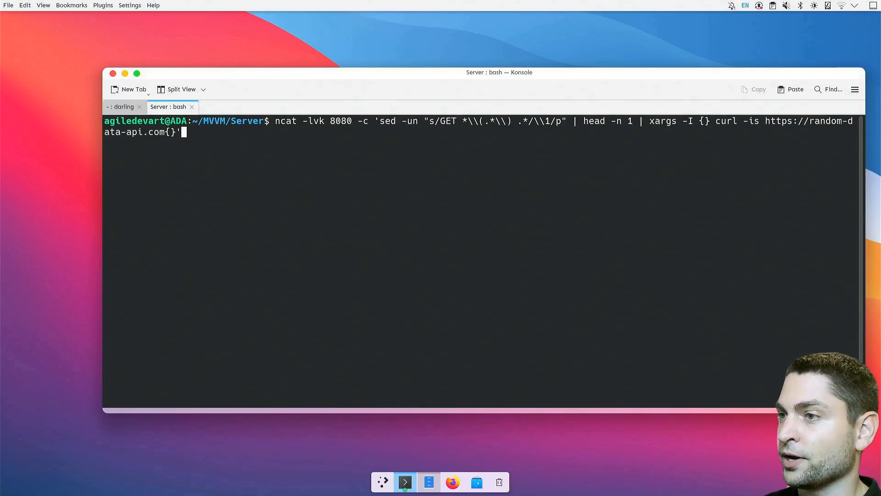
Start the ncat proxy listening on port 8080
key("Return")
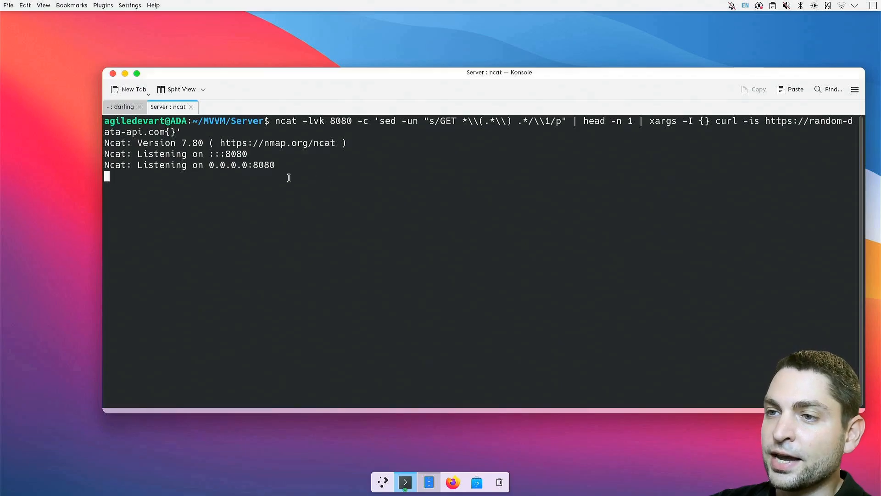
mouse_move(249, 177)
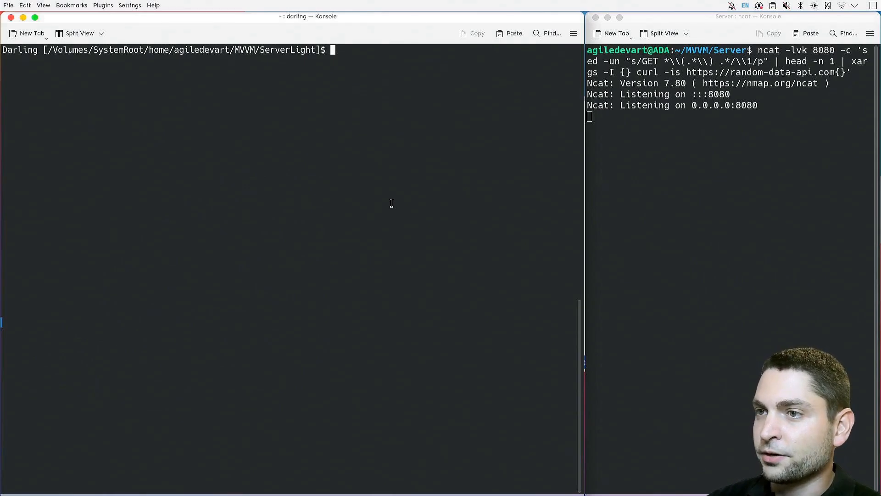
type("/usr/local/share/dotnet/dotnet bin/Release/net6.0/")
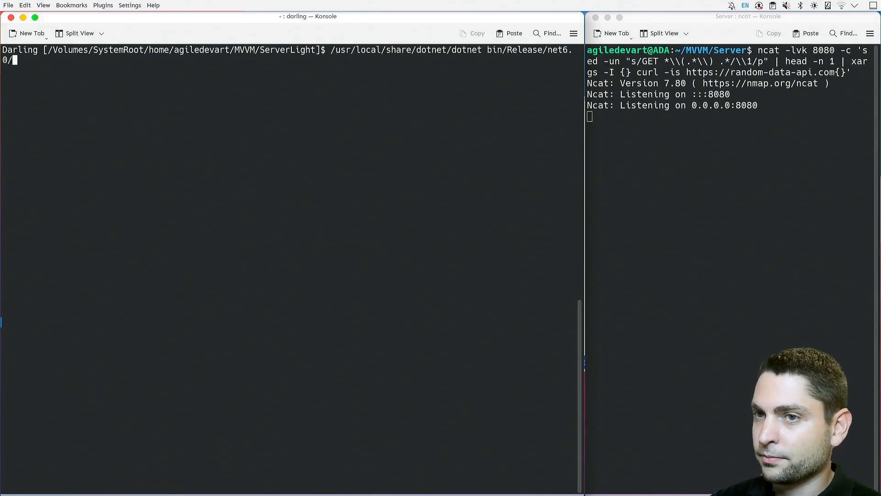
type("ServerLight.dll")
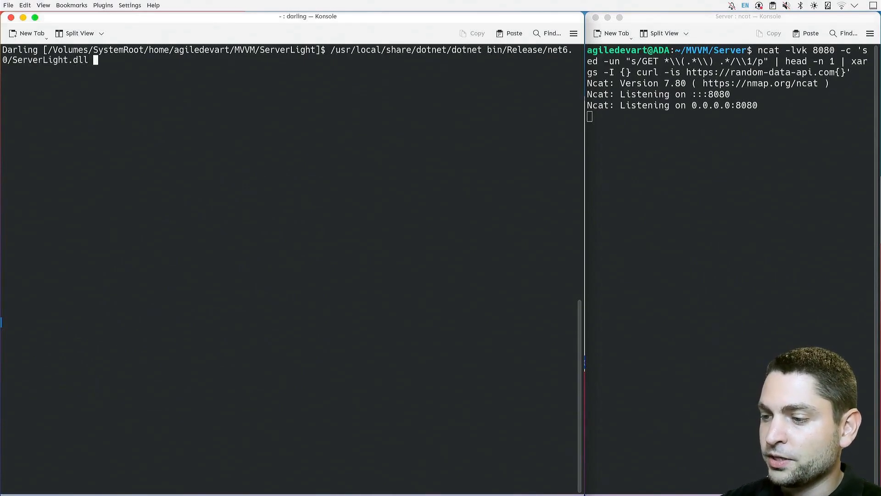
type("--api")
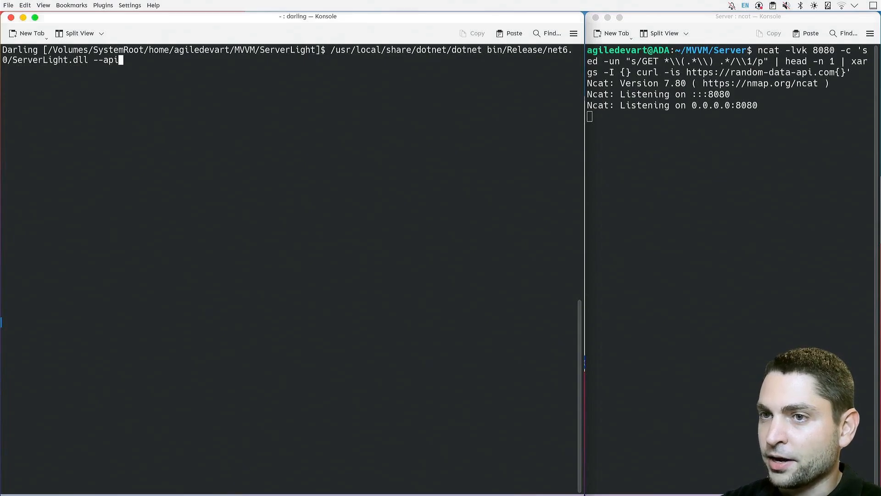
type("=")
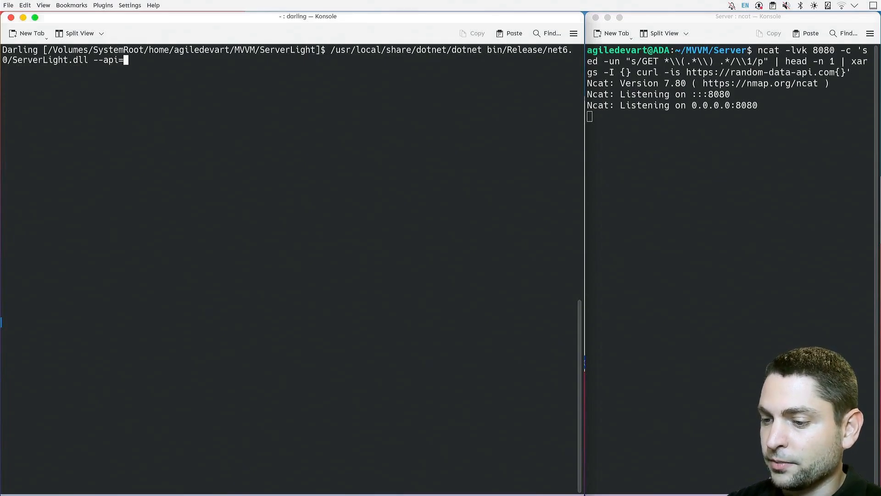
type("http://local")
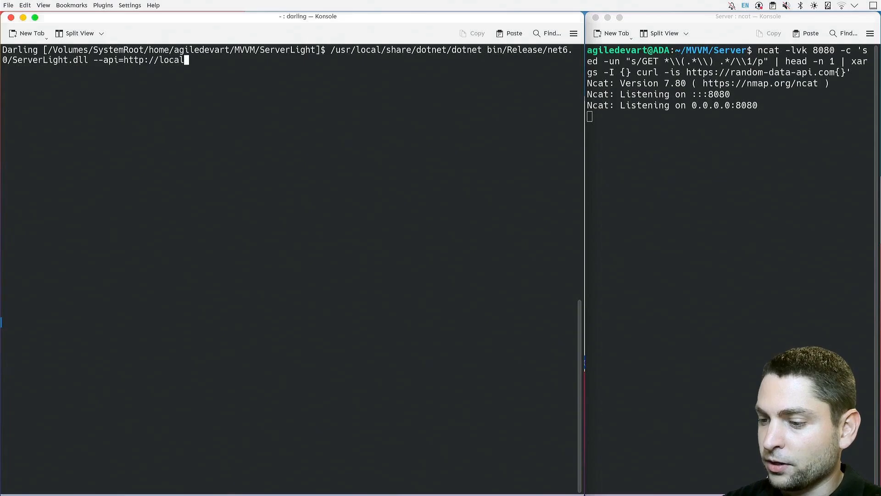
type("host:8080")
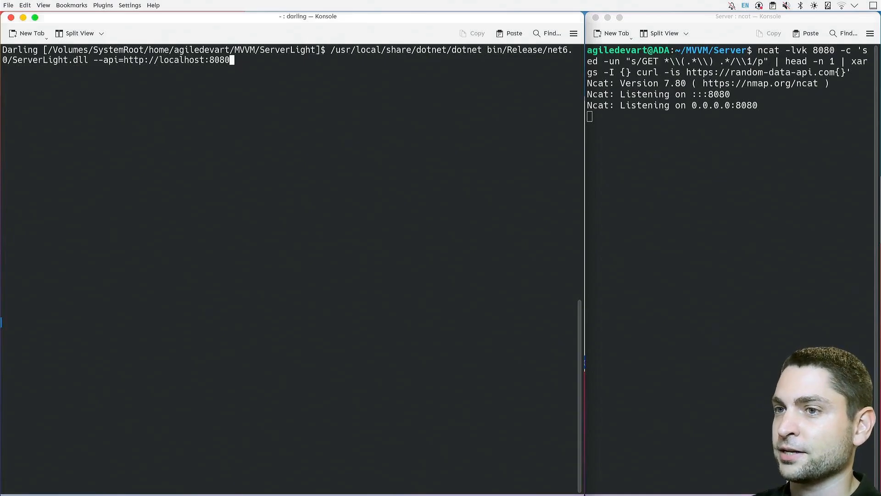
key("Return")
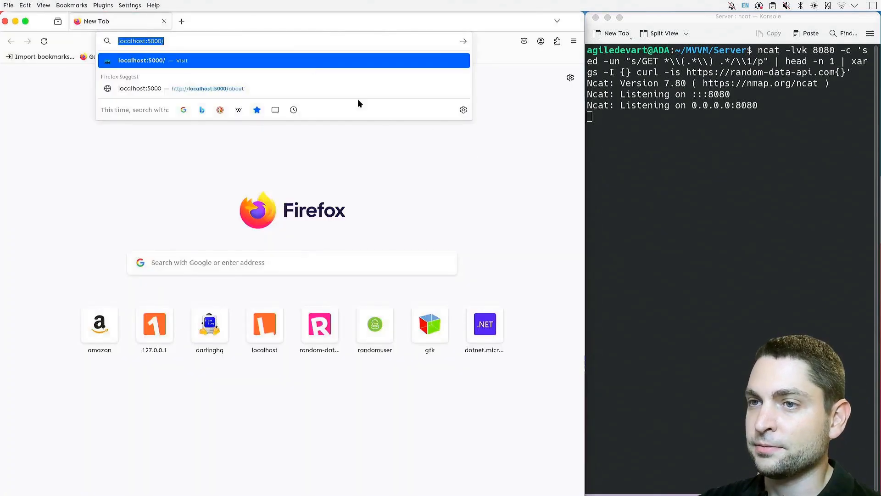
Load localhost:5000 in Firefox and scroll through the employee table
key("Return")
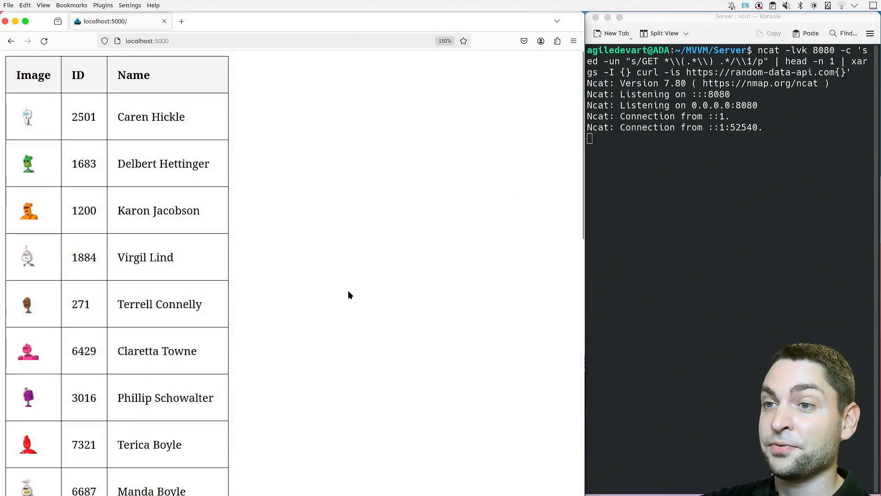
mouse_move(315, 244)
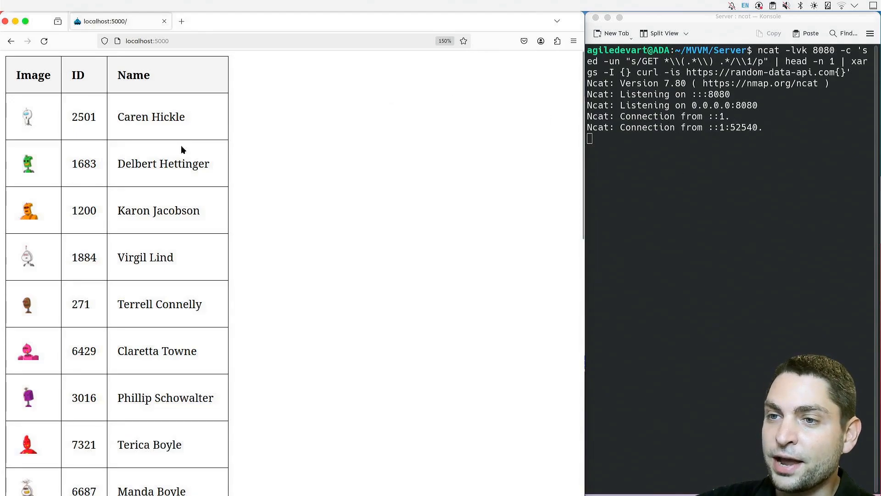
scroll("down", 3)
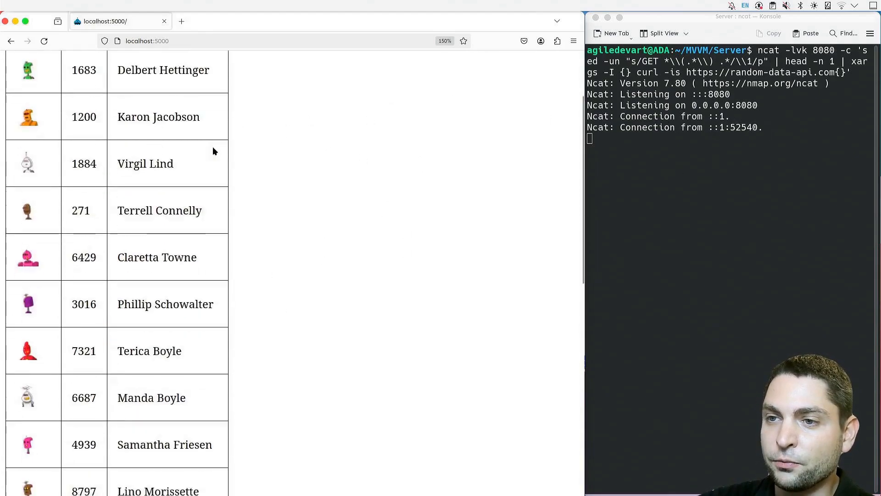
scroll("up", 3)
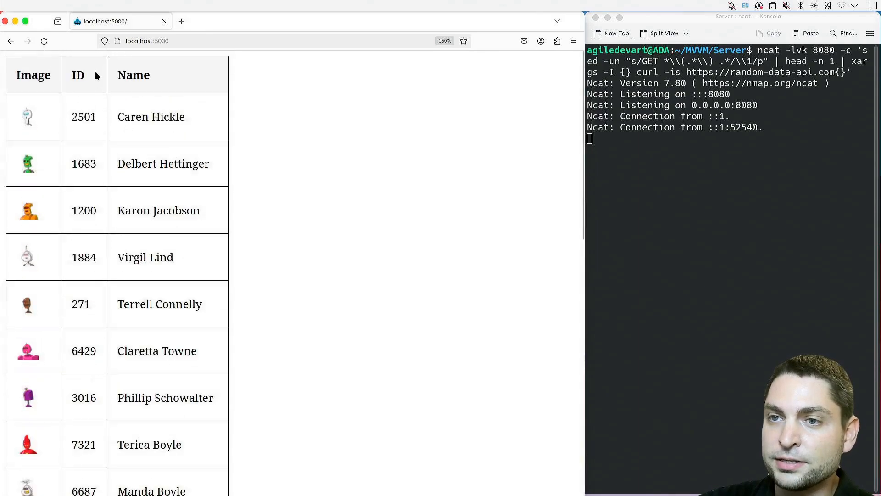
mouse_move(26, 399)
type("/about")
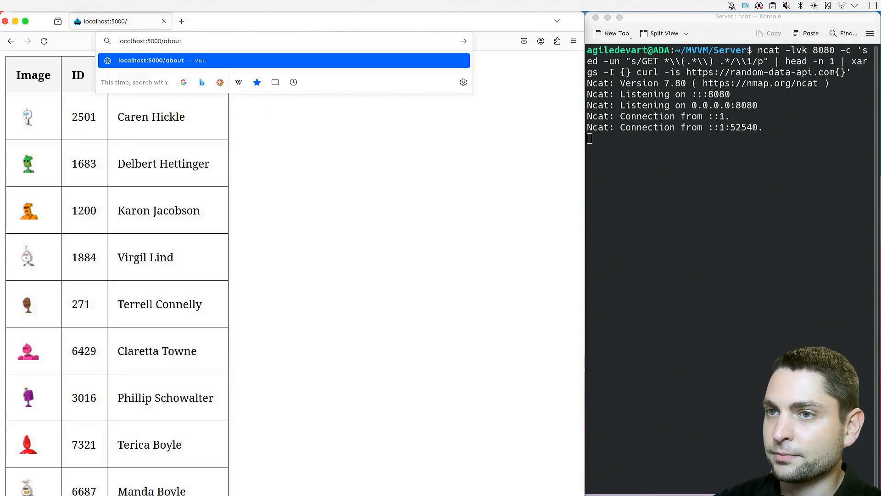
Load localhost:5000/about and select the message line, then the platform version 11.7.4
key("Return")
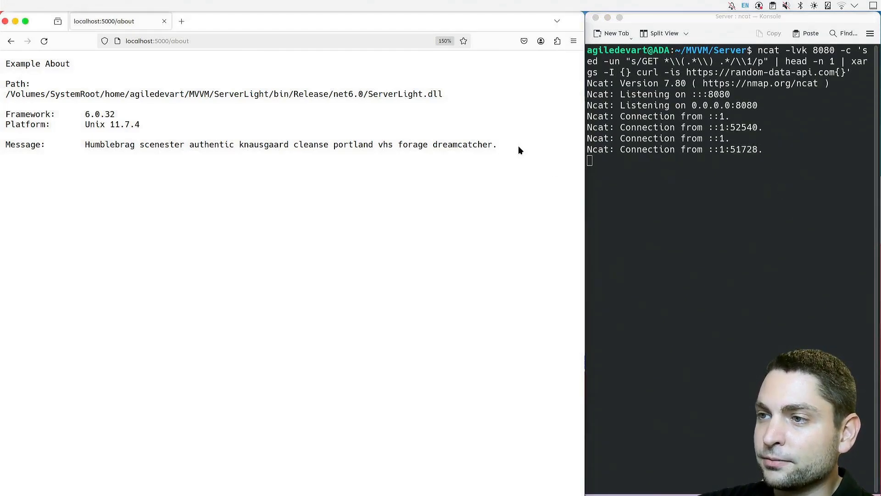
triple_click(281, 144)
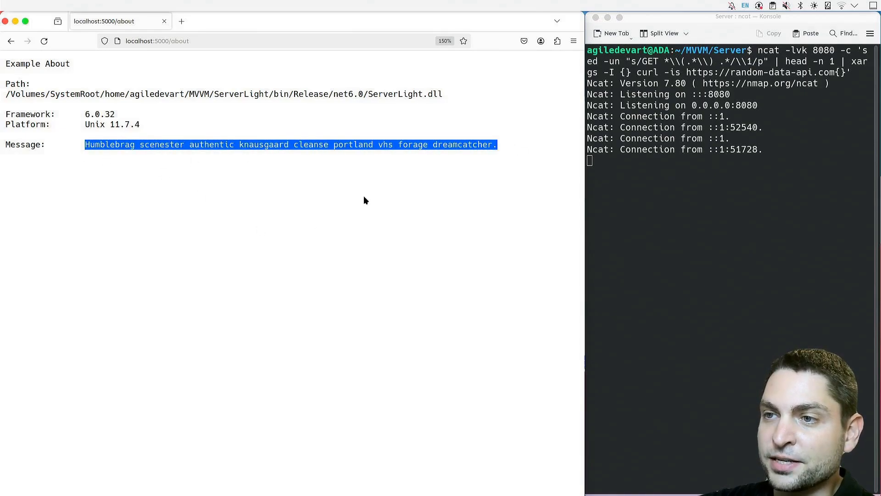
left_click(197, 177)
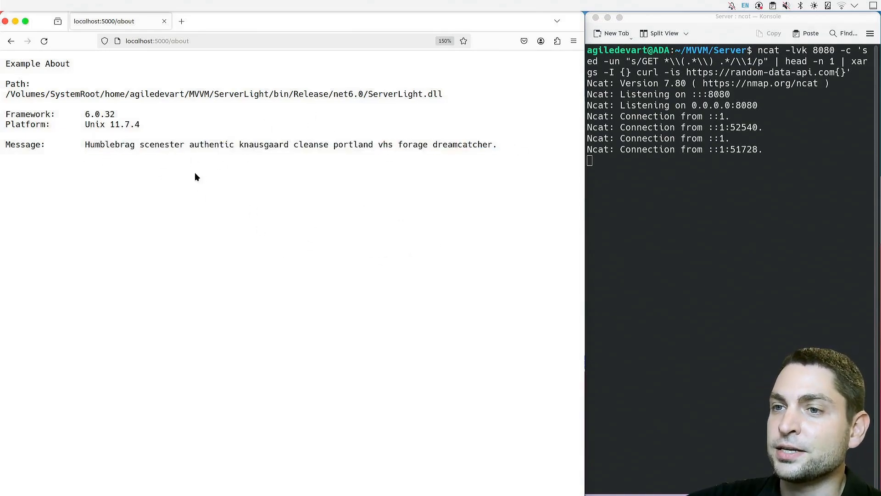
double_click(119, 124)
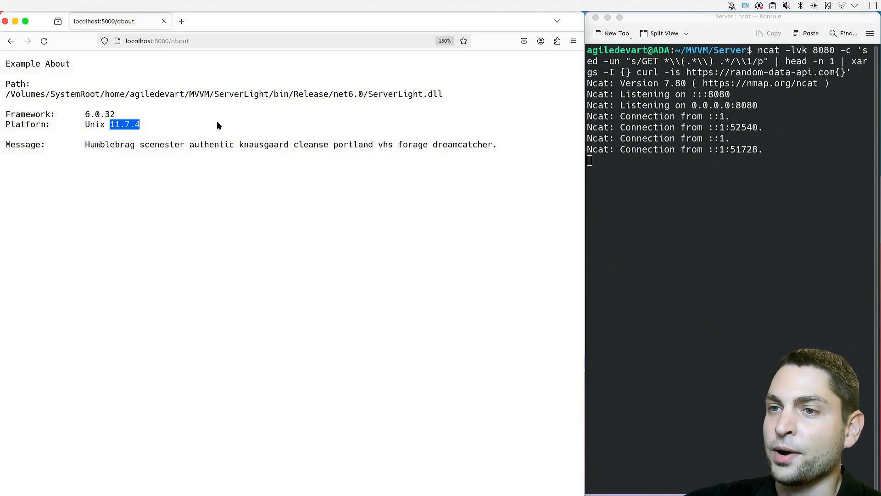
mouse_move(150, 131)
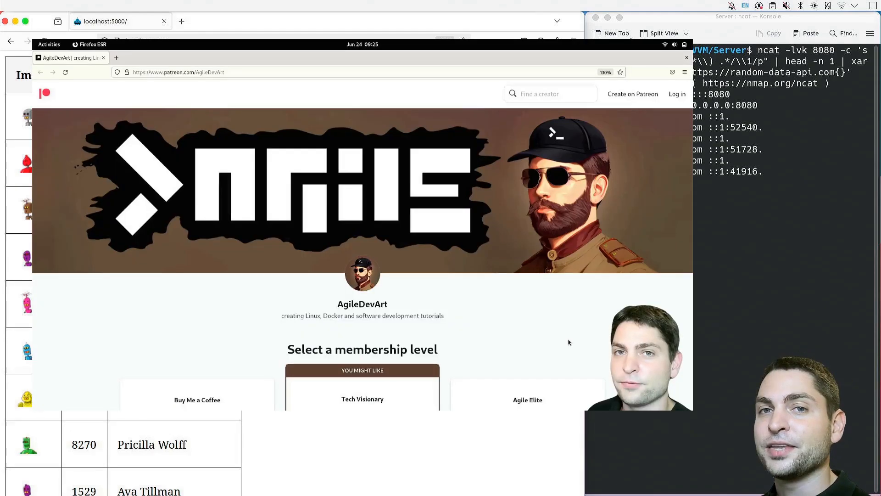
mouse_move(517, 294)
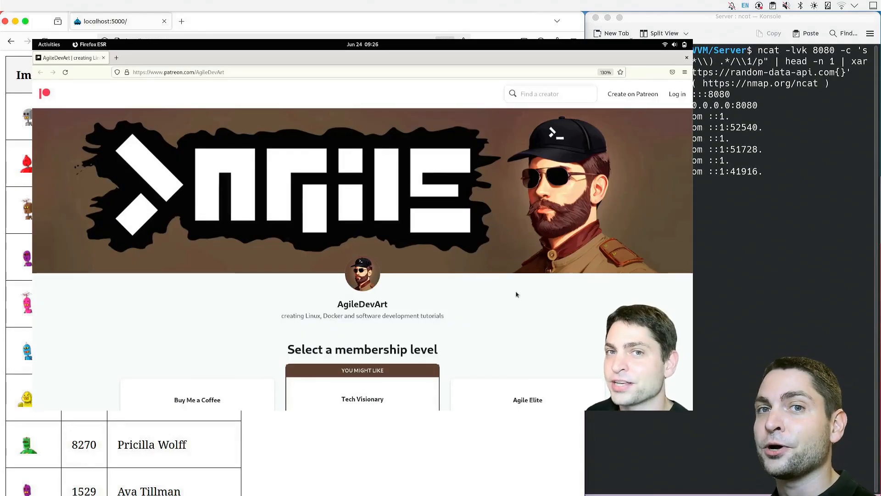
mouse_move(307, 293)
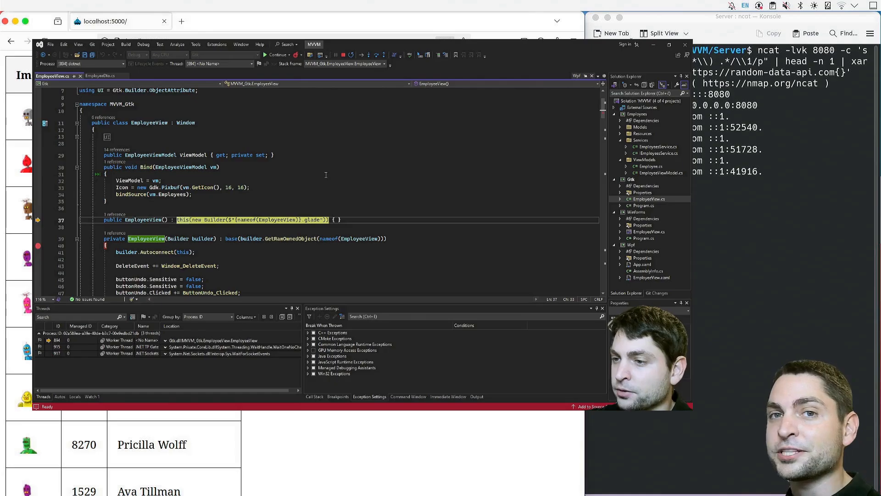
Start debugging, stop at the EmployeeView breakpoint, then continue to show the Employees window
left_click(275, 54)
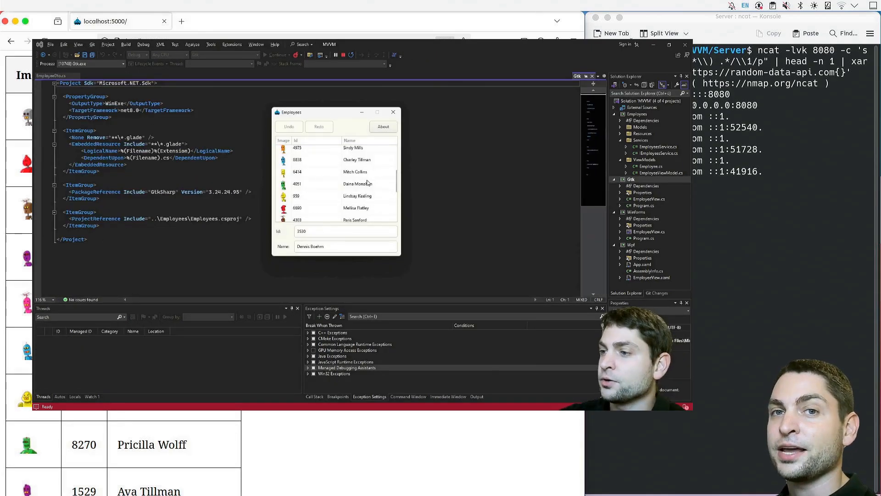
left_click(357, 195)
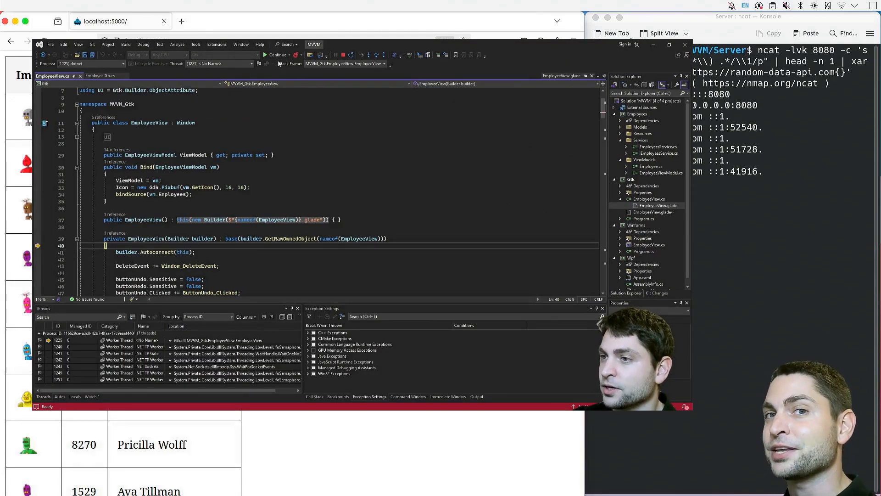
left_click(275, 54)
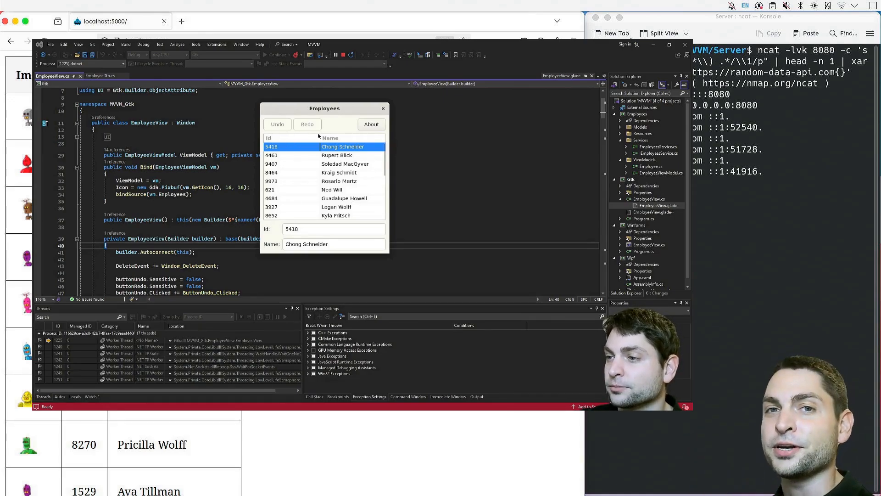